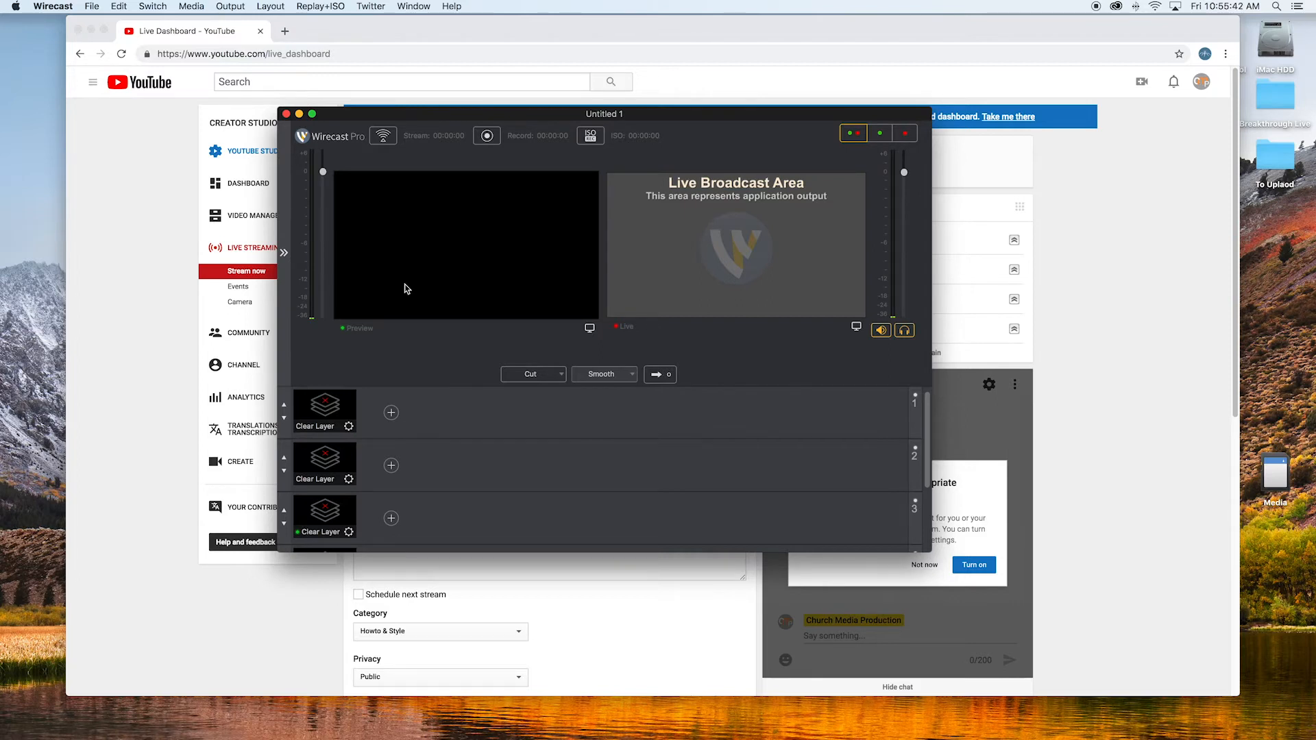
mouse_move(288, 81)
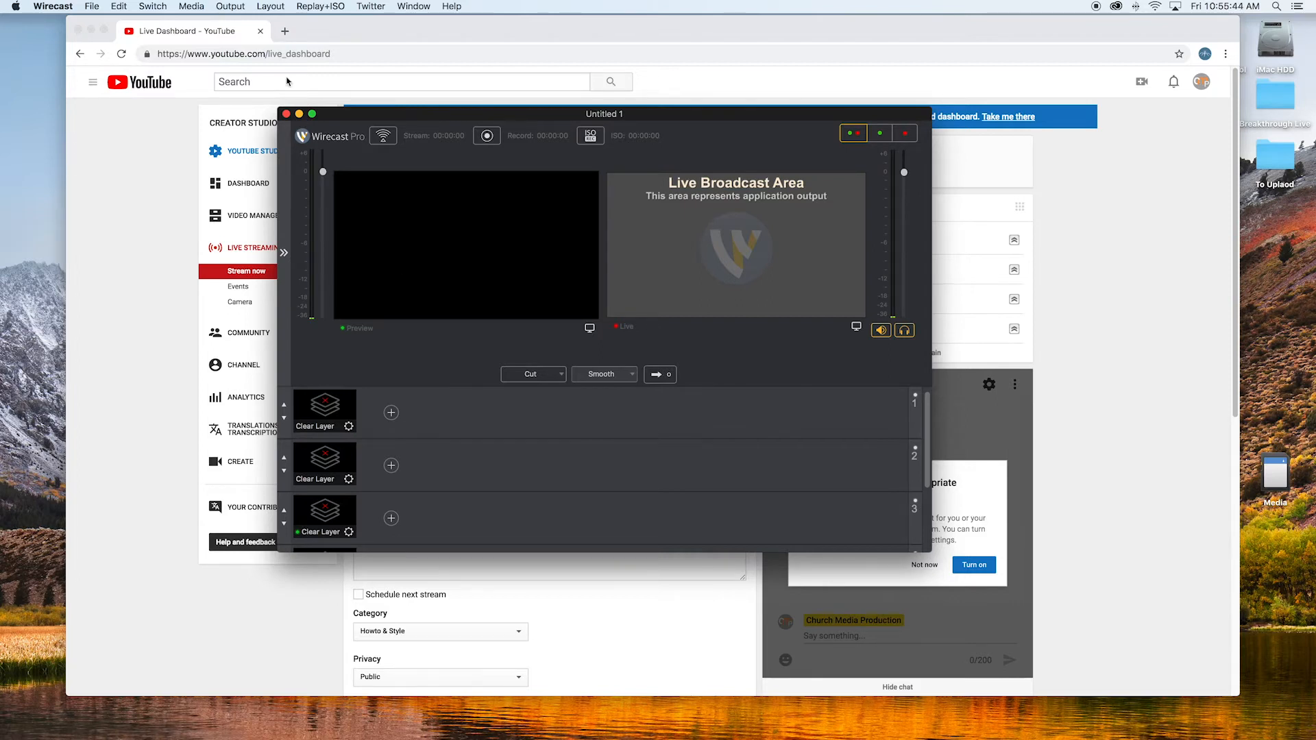
Step: Choose Facebook Live as the destination in Output Settings and confirm it
click(230, 5)
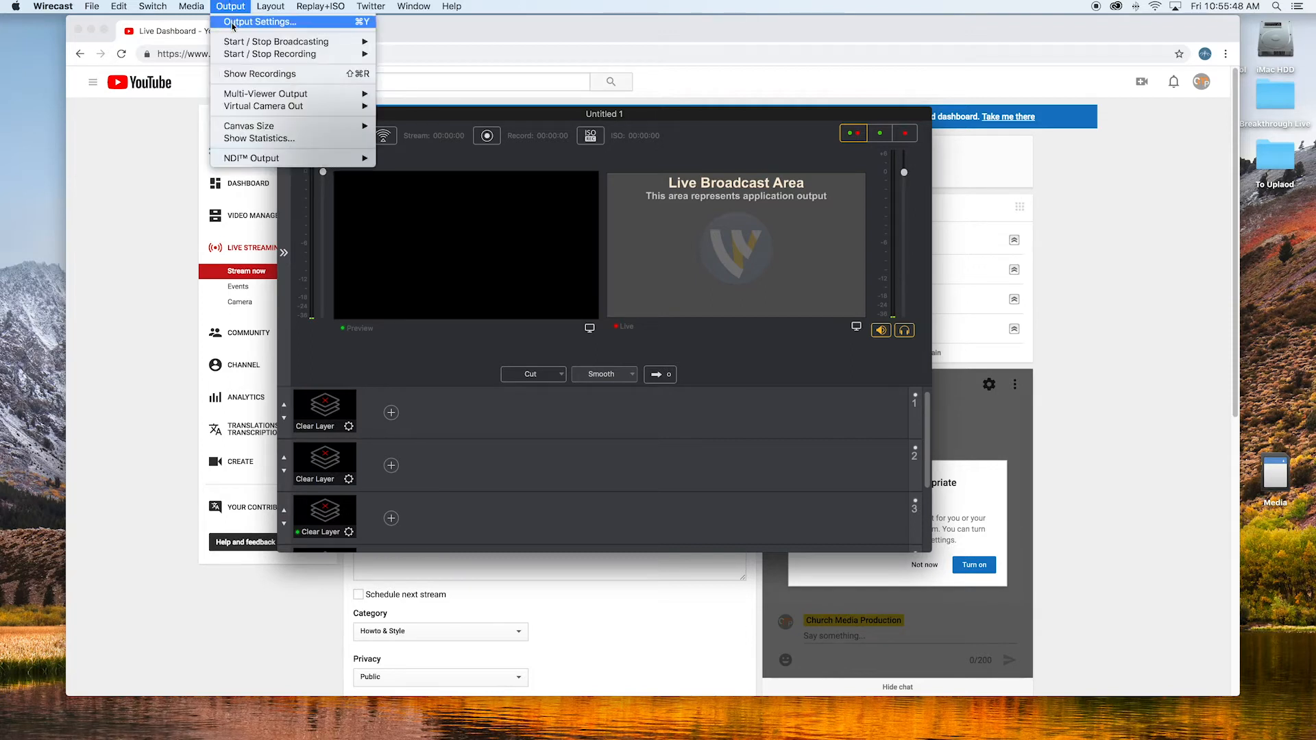
click(260, 22)
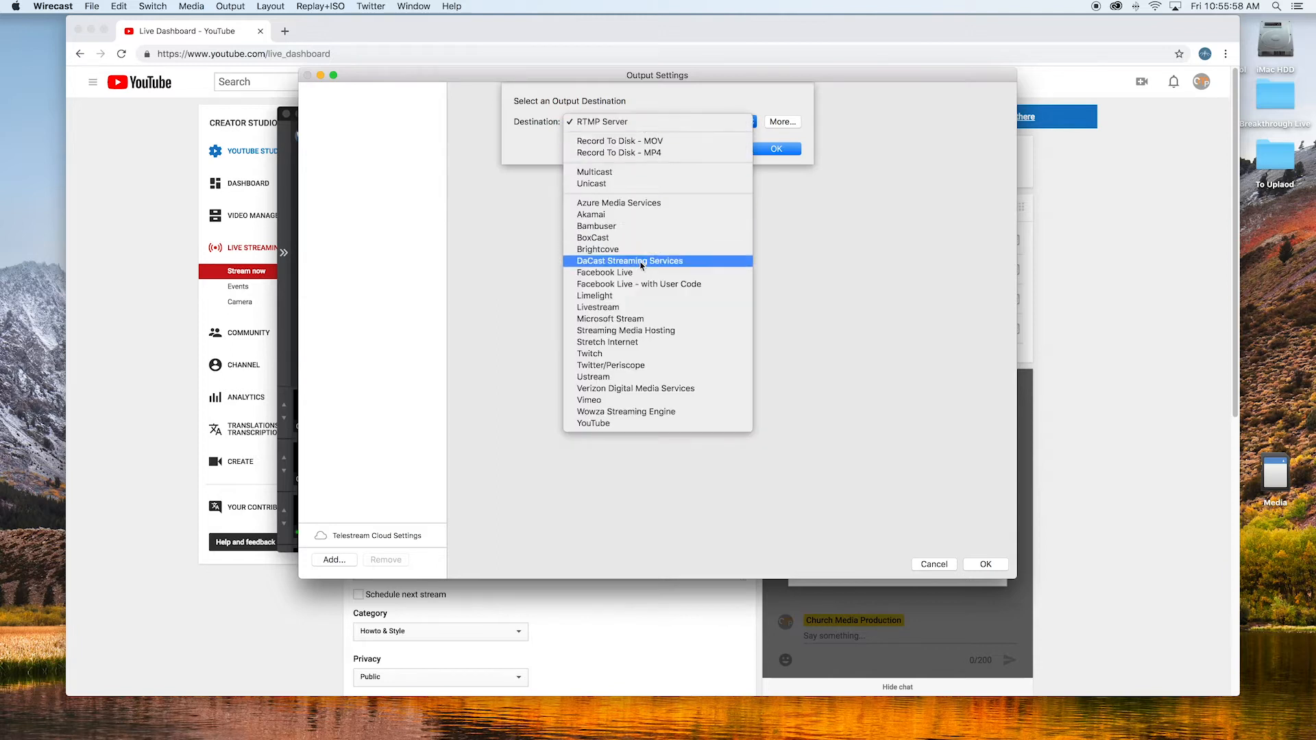
click(605, 272)
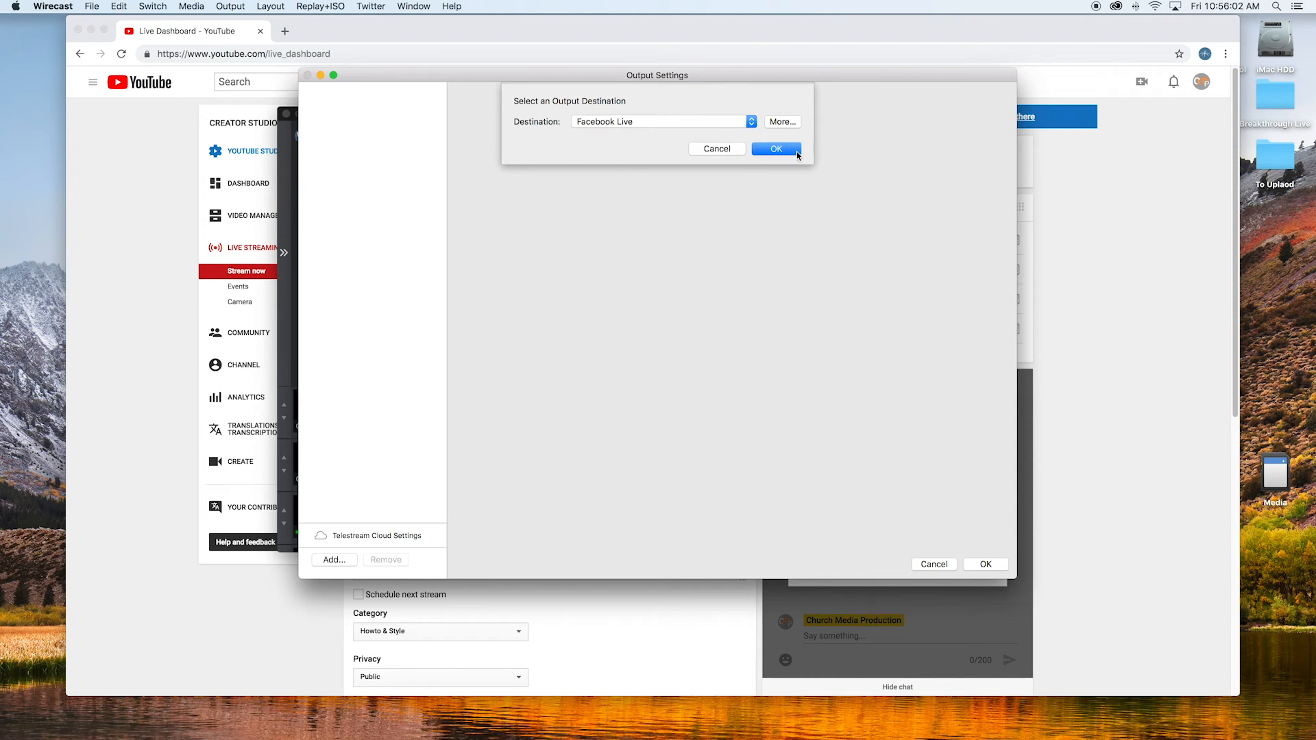
click(775, 148)
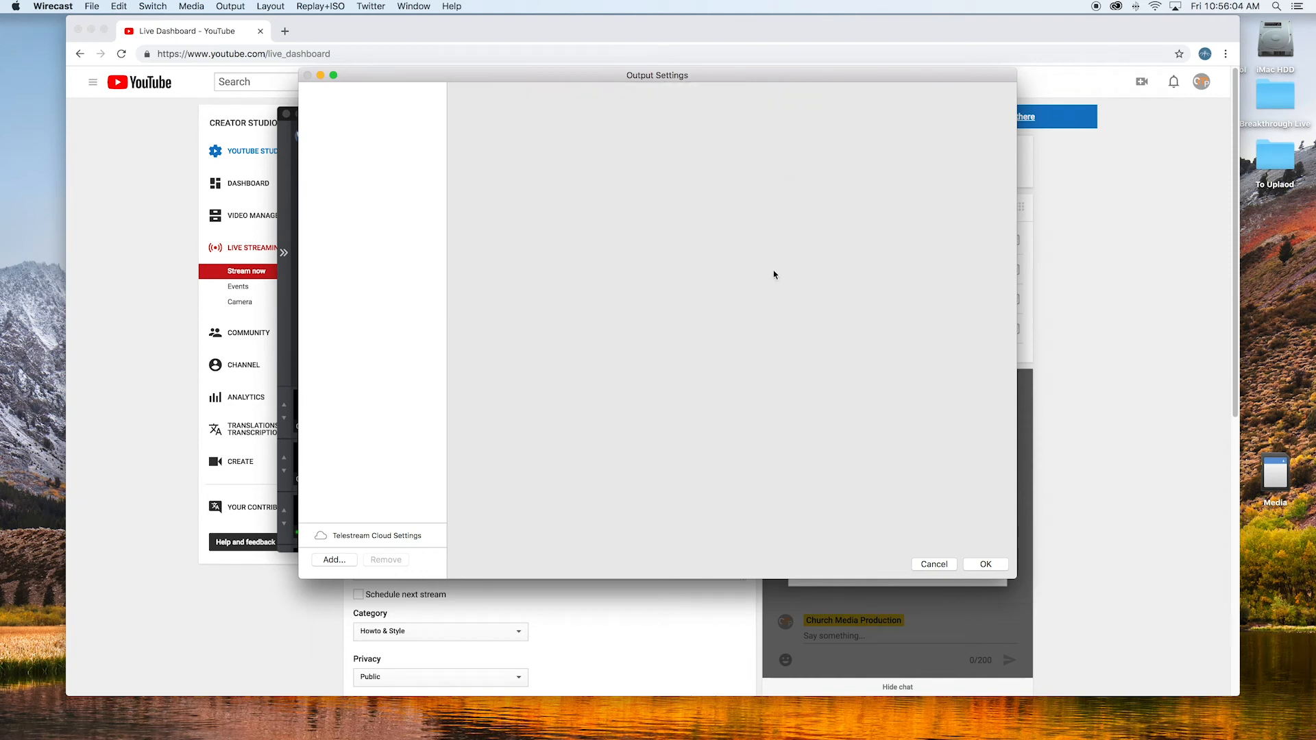
Step: Authenticate the Facebook Live destination, logging in and allowing public and group posting
click(333, 559)
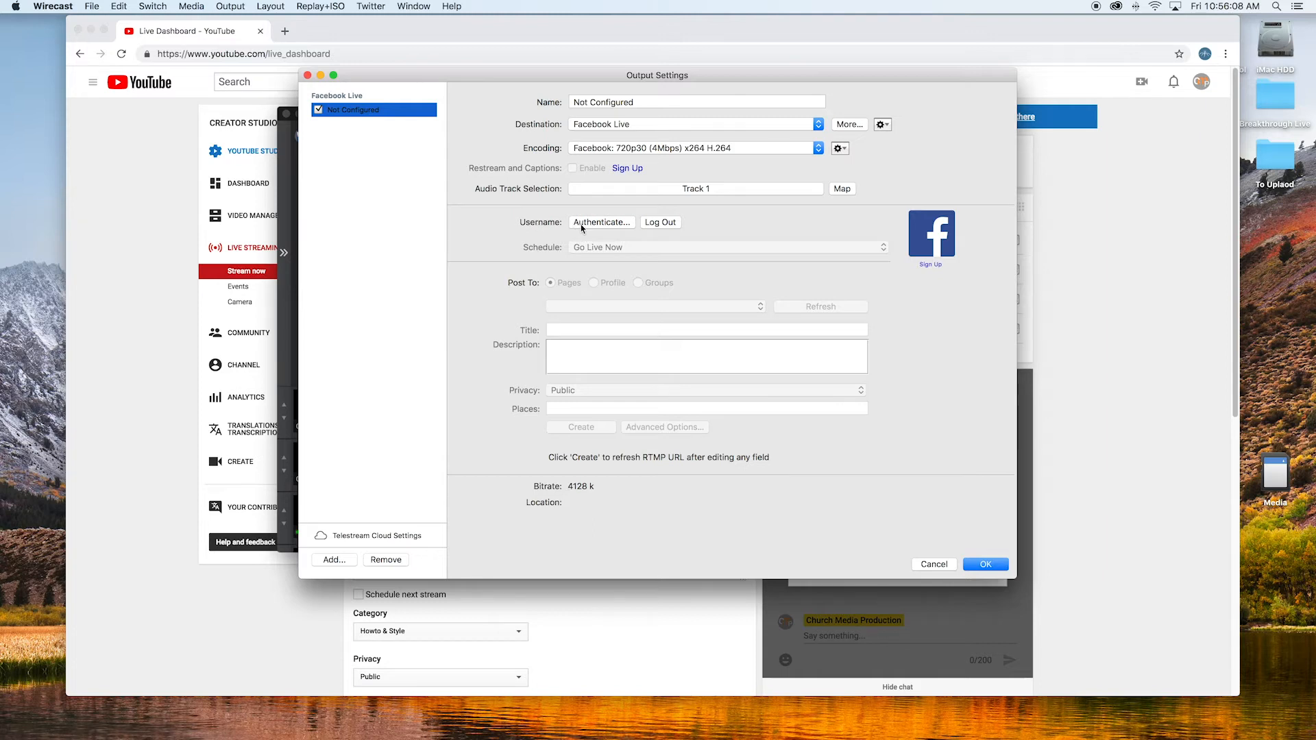
click(601, 222)
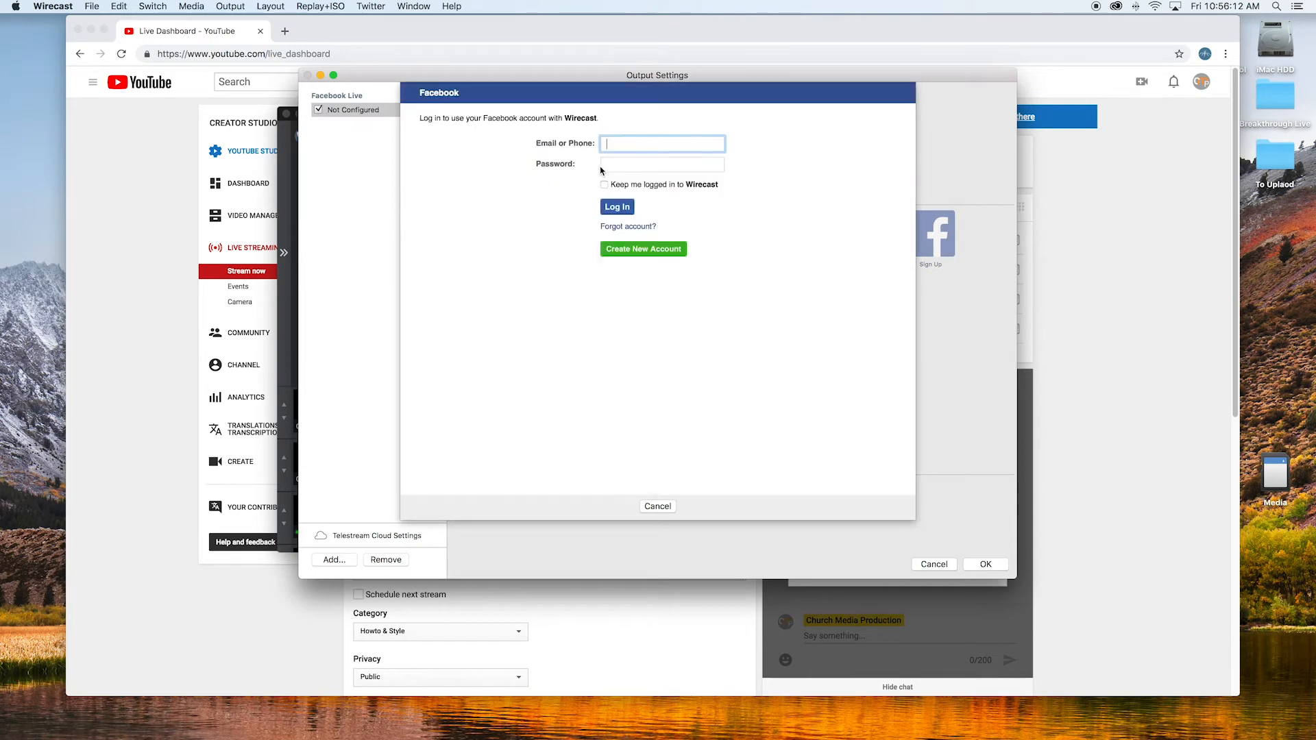
mouse_move(640, 432)
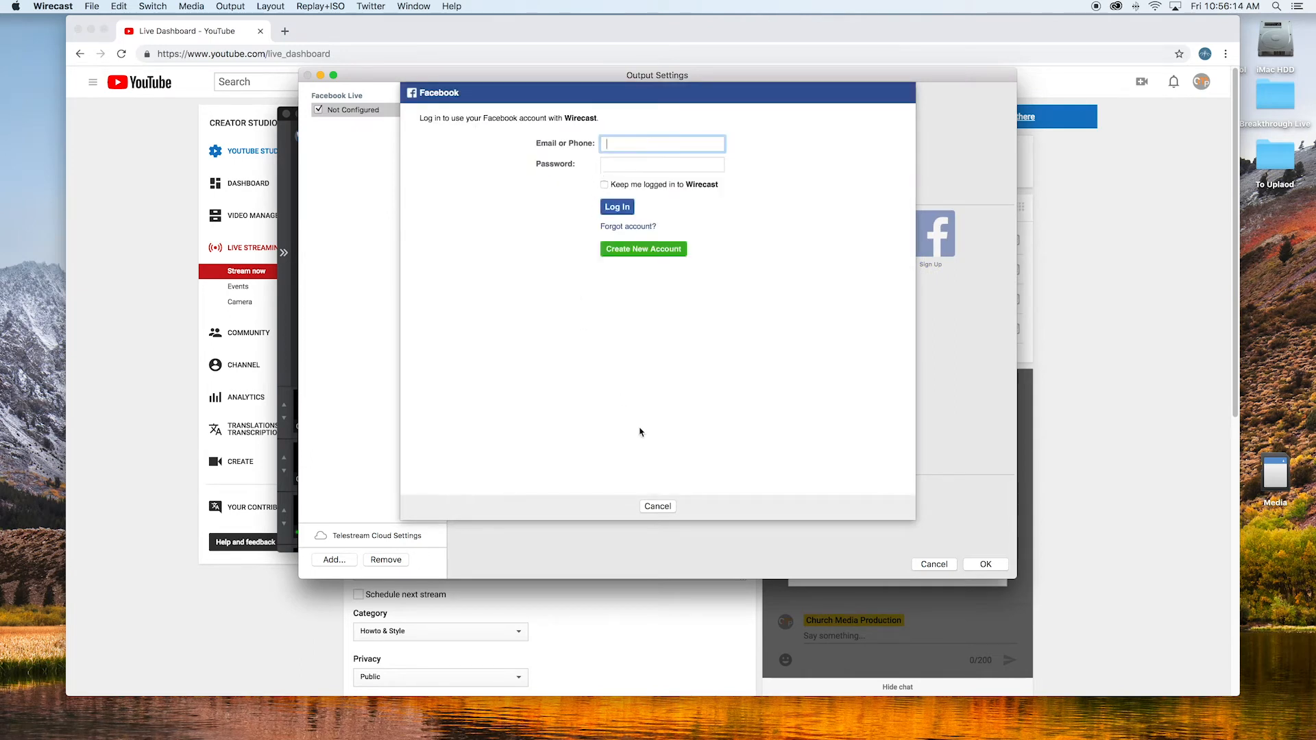
click(617, 207)
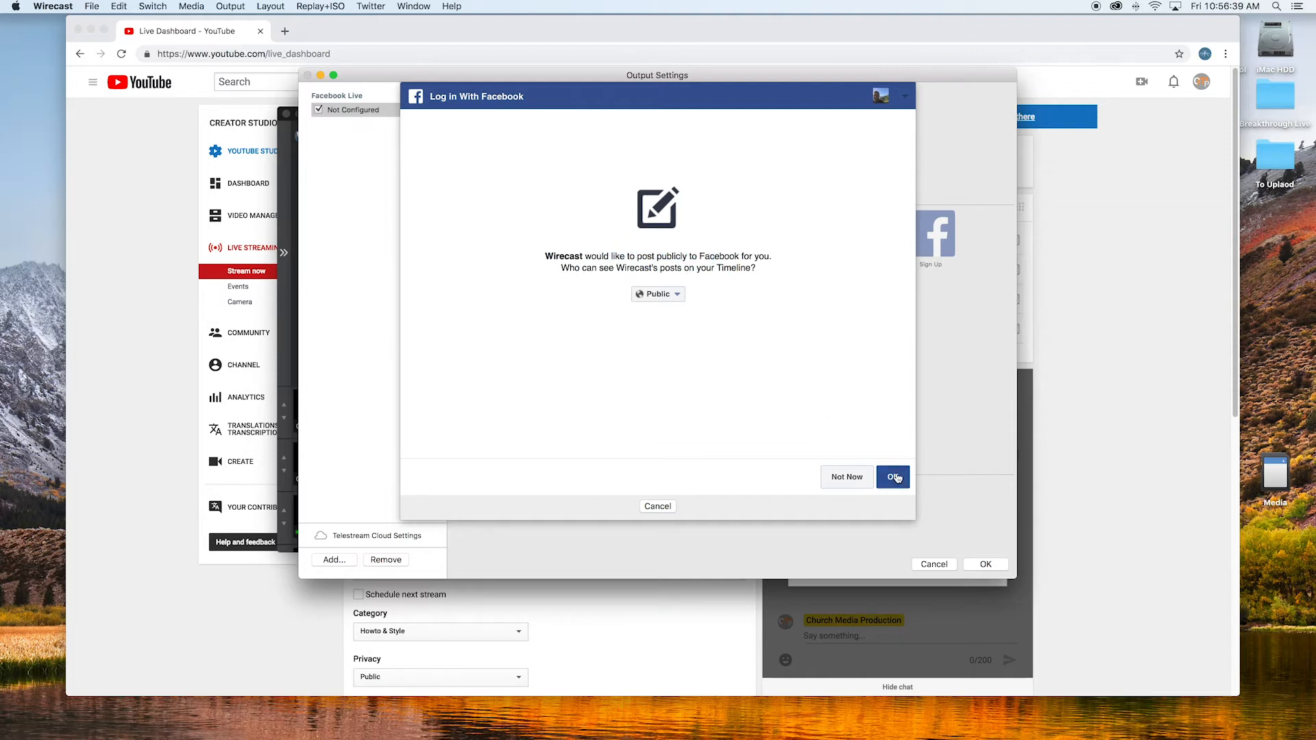
click(892, 477)
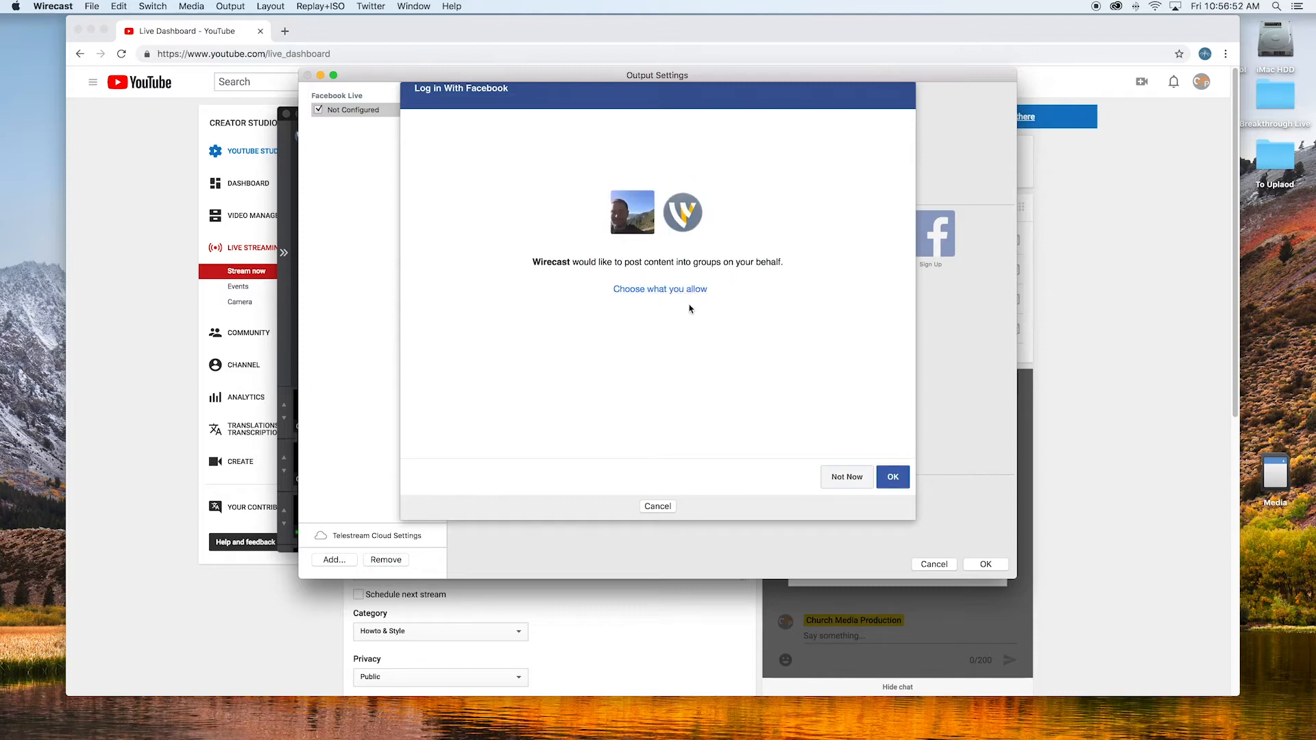
mouse_move(881, 512)
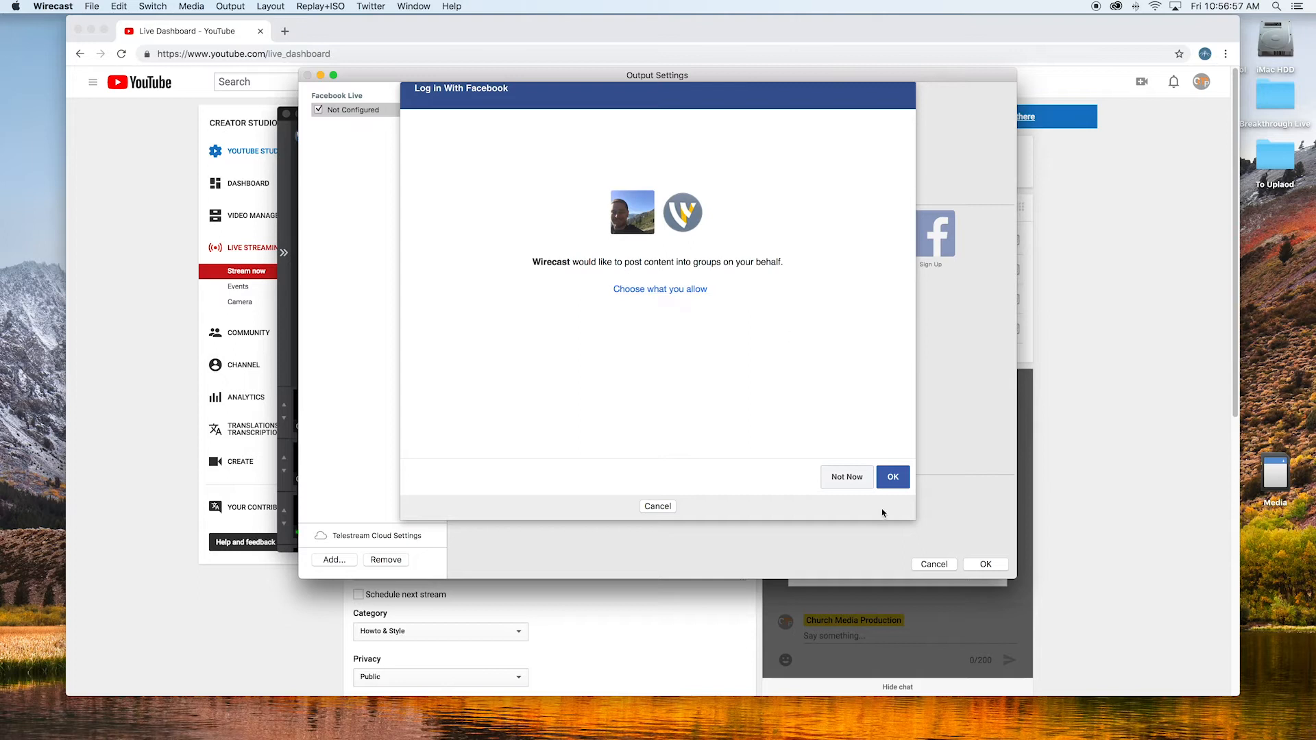
click(892, 477)
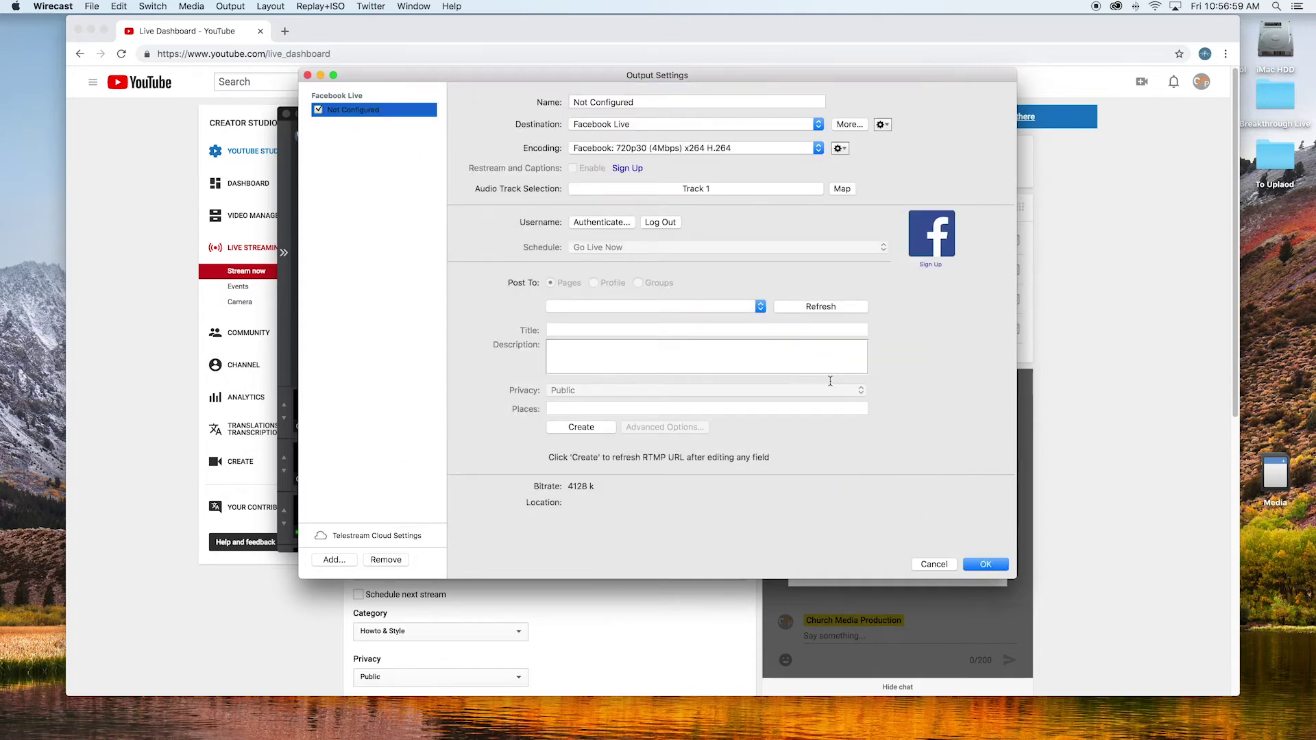
click(600, 222)
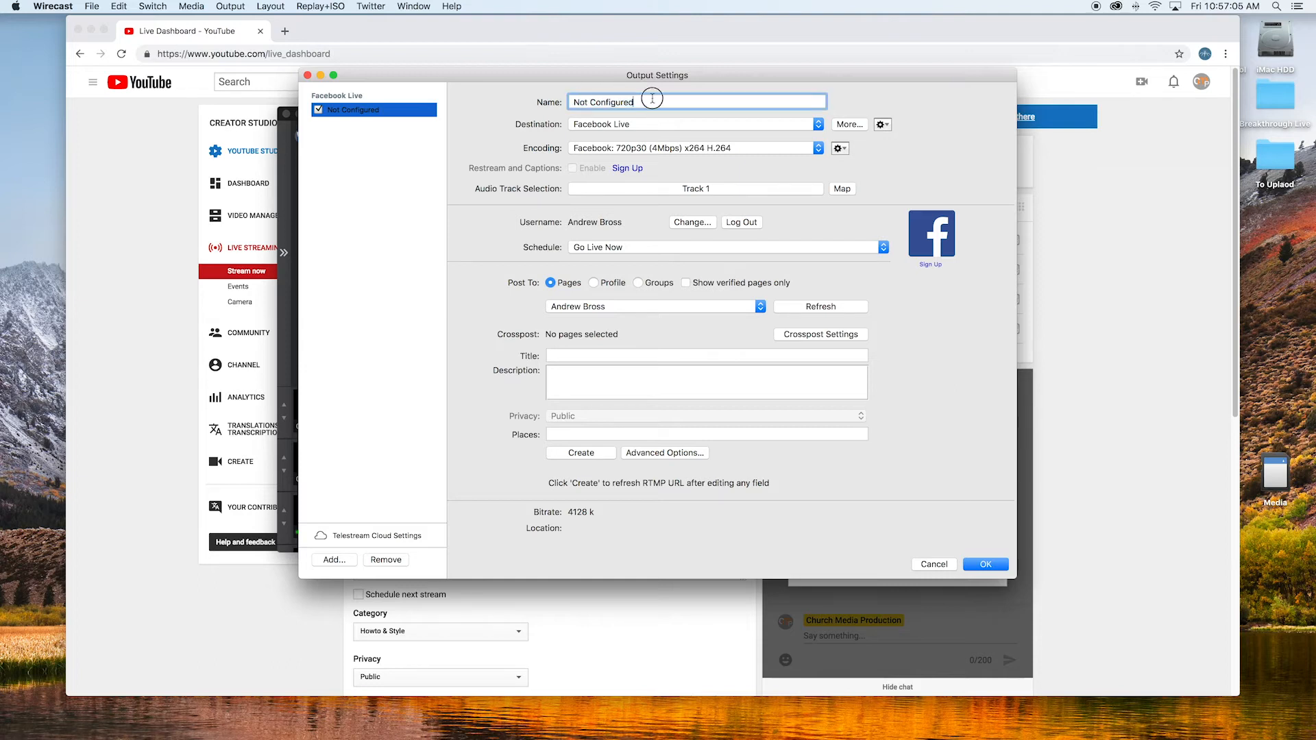
mouse_move(646, 135)
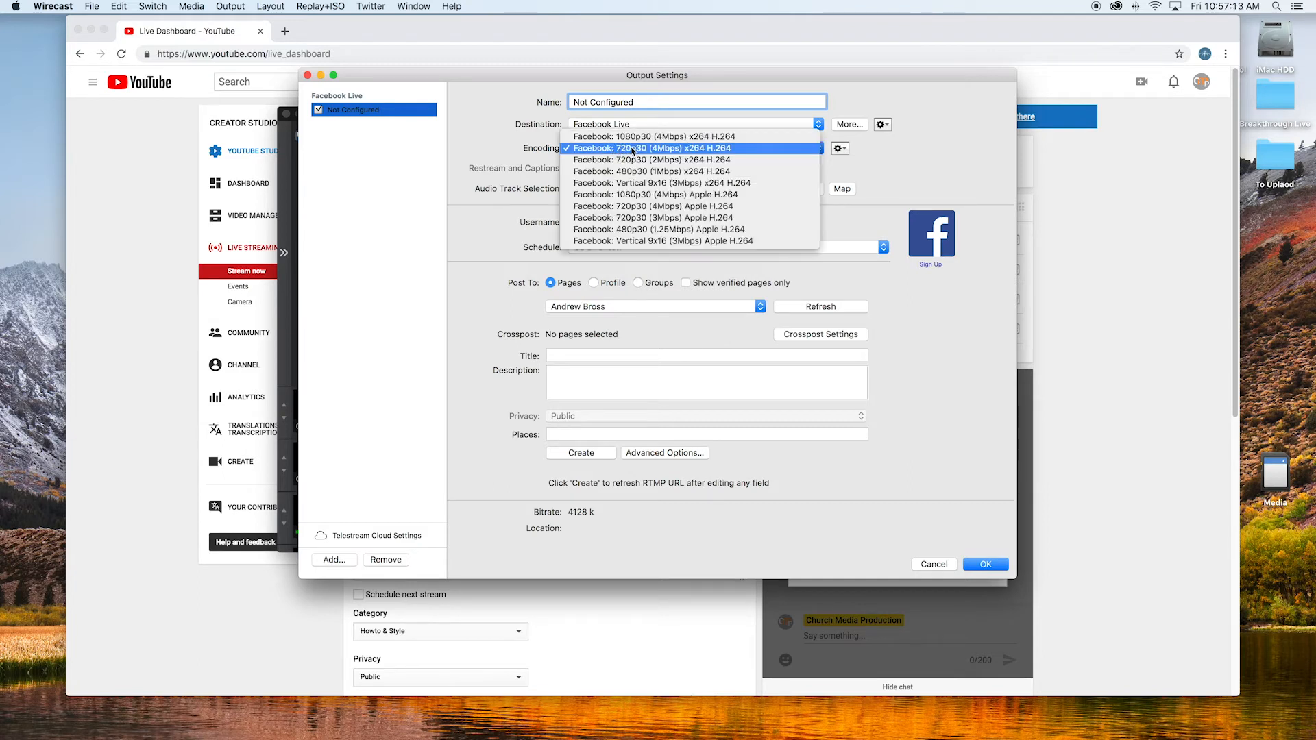
mouse_move(649, 159)
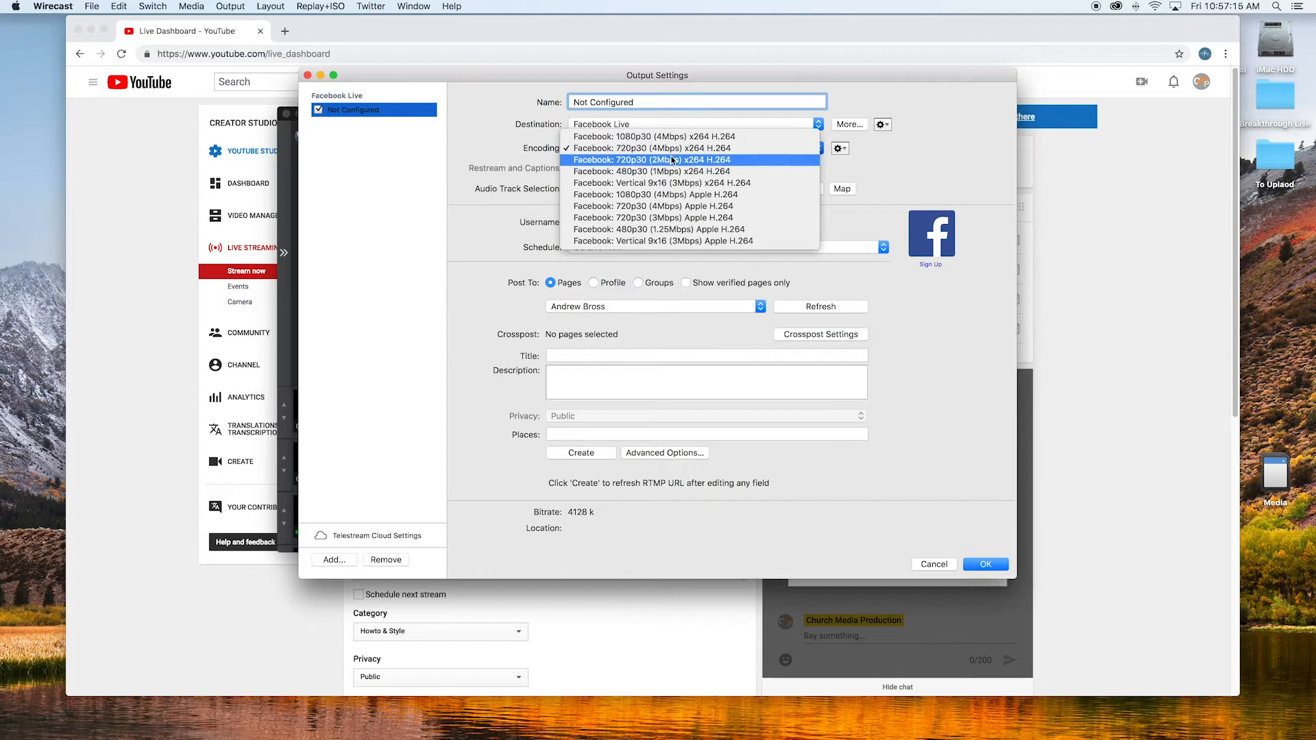
mouse_move(671, 136)
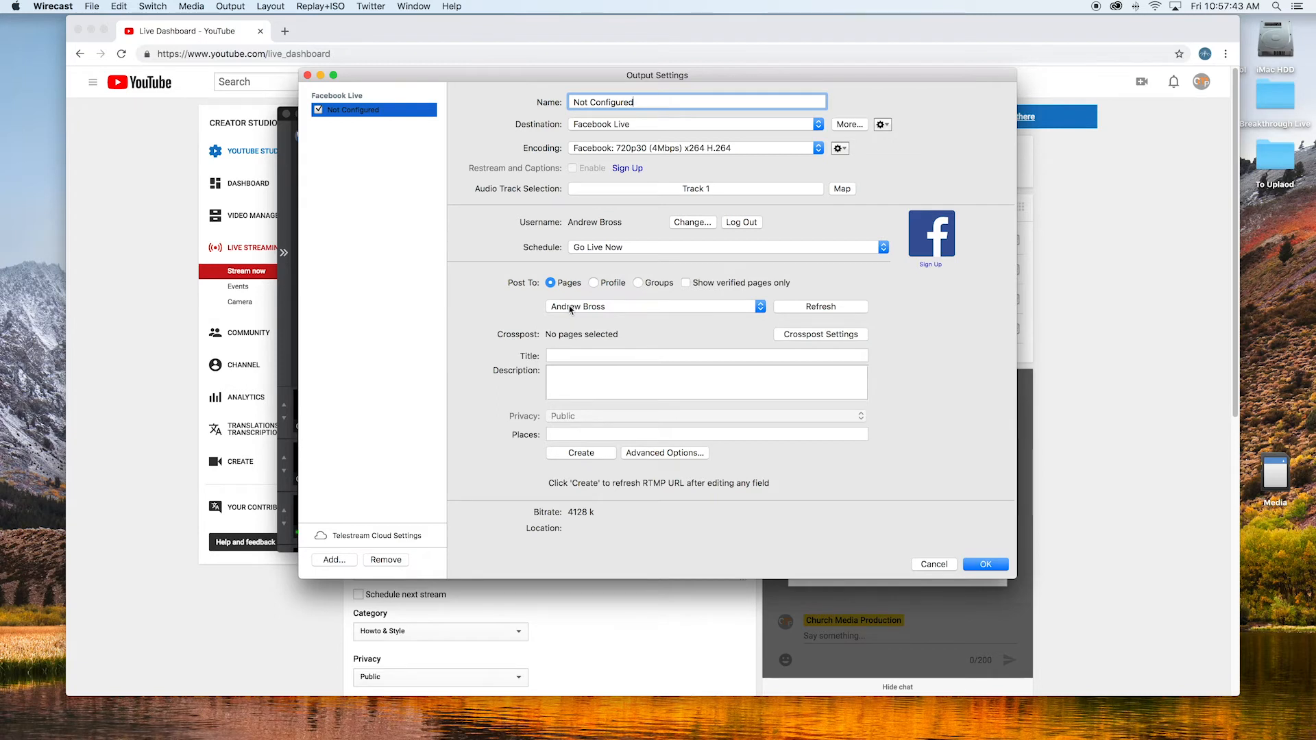
click(704, 355)
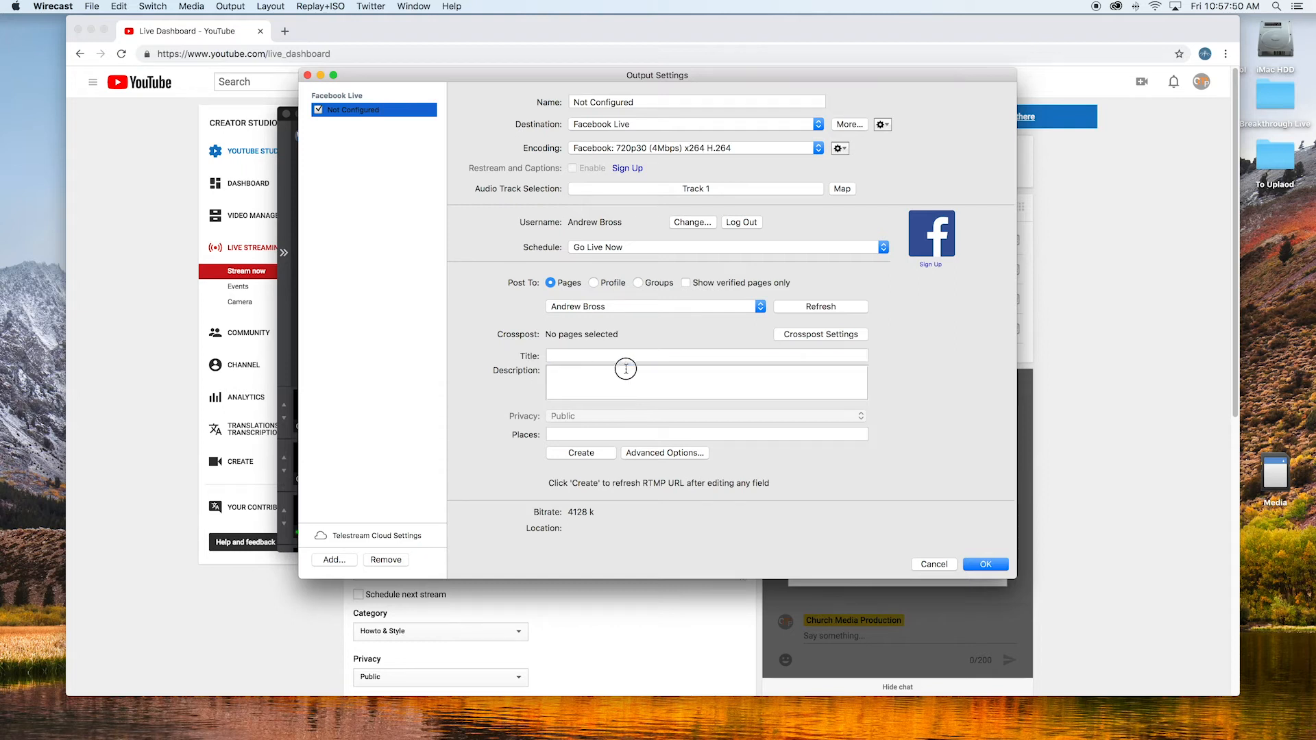
click(705, 354)
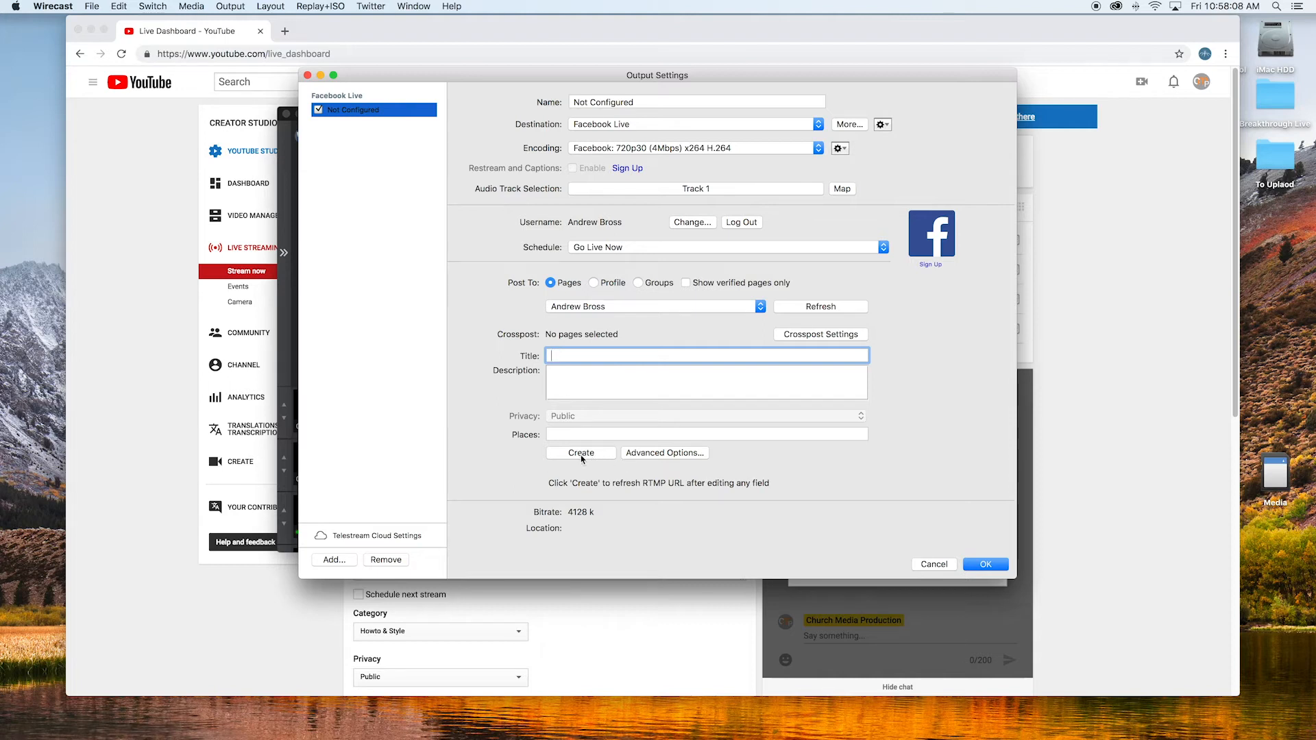
click(580, 454)
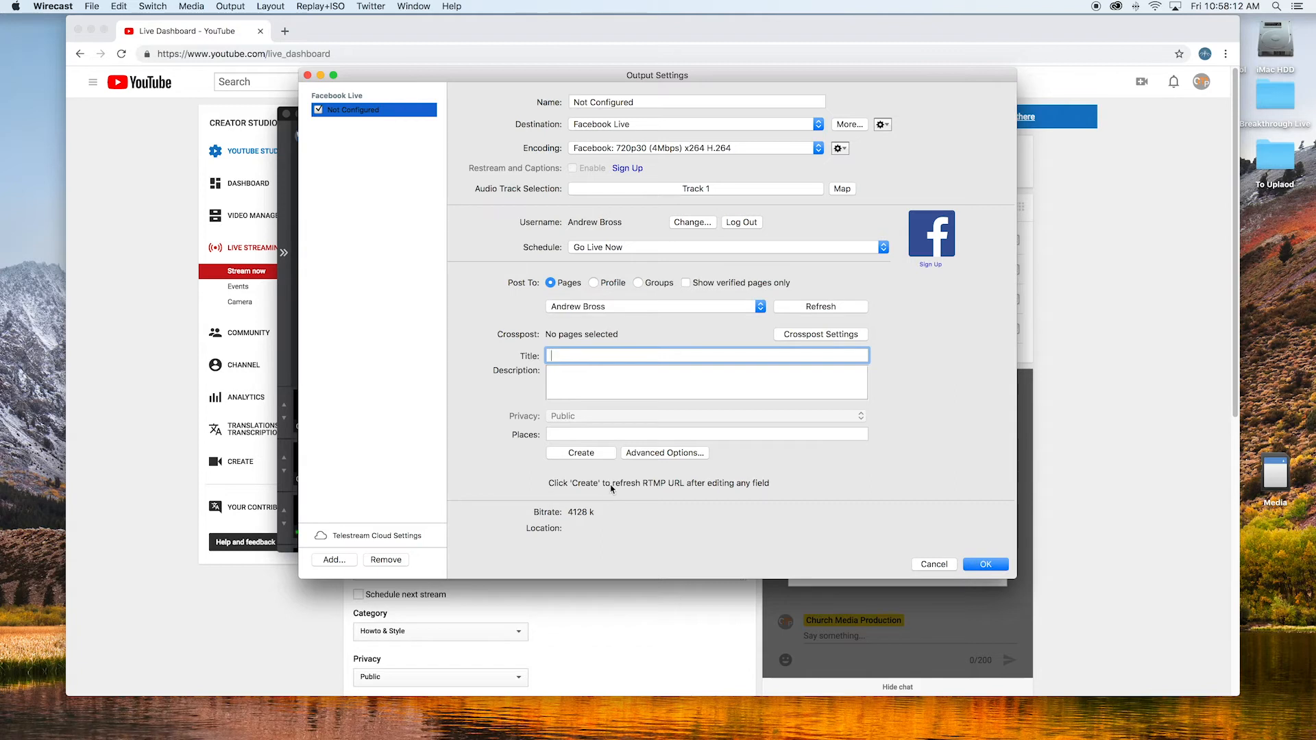
mouse_move(489, 238)
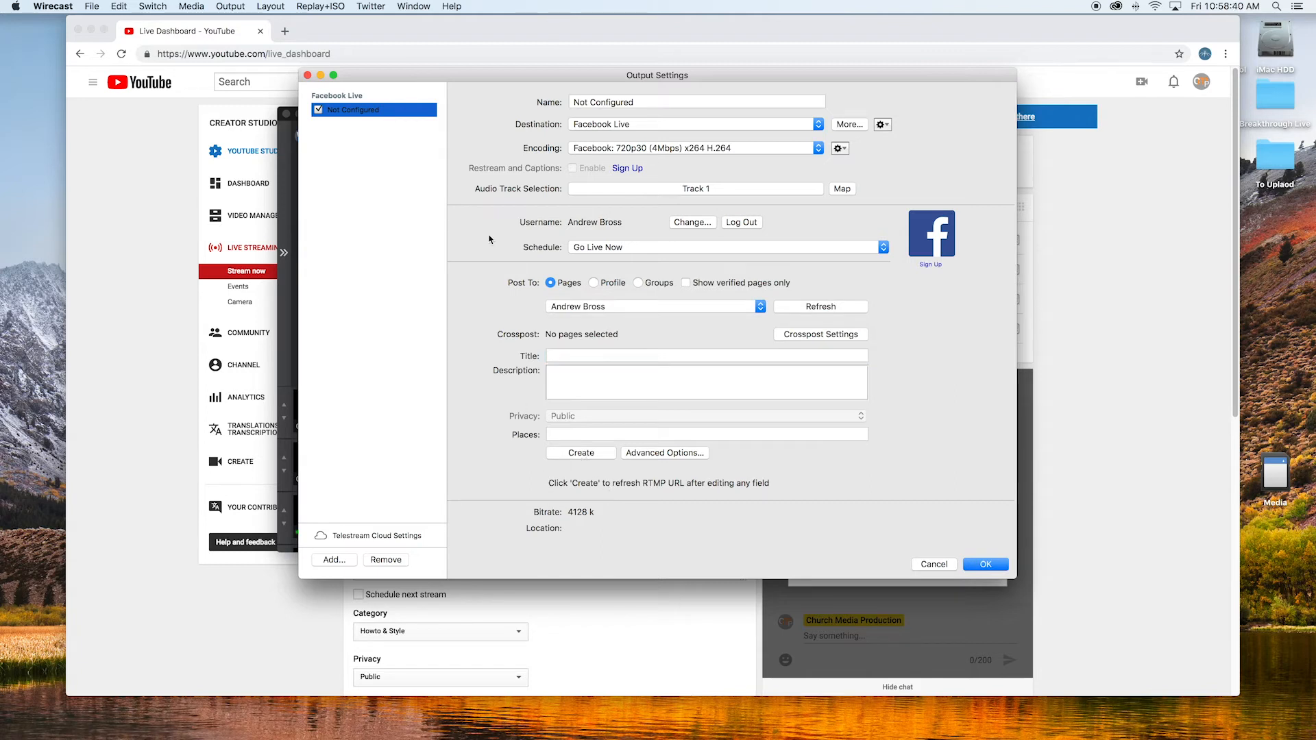
mouse_move(559, 538)
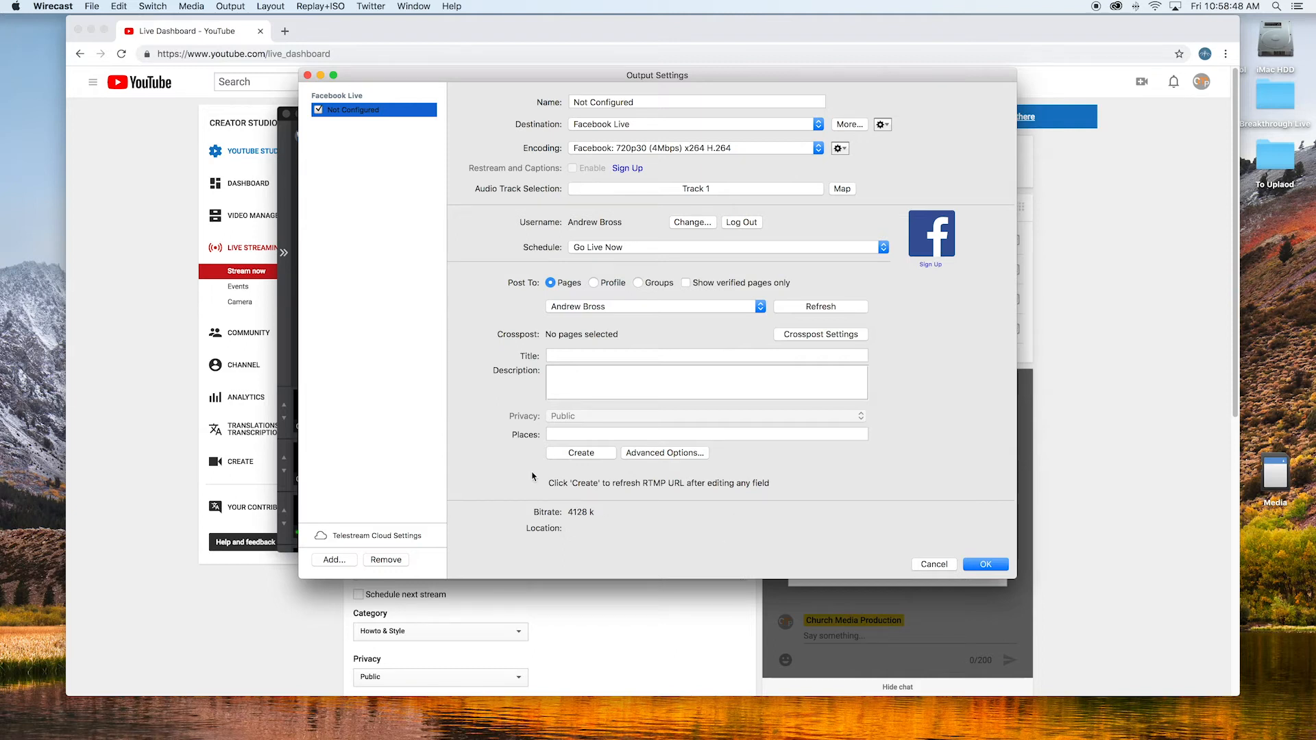
mouse_move(725, 124)
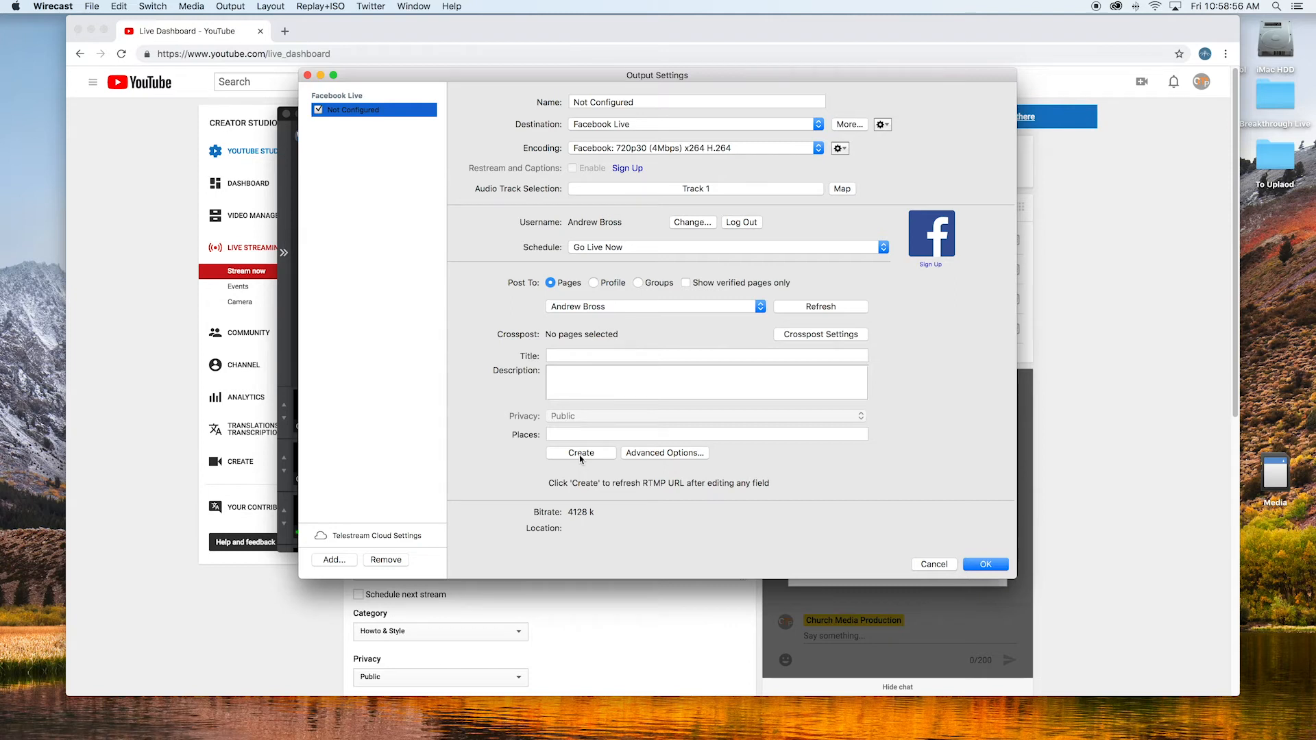
mouse_move(477, 432)
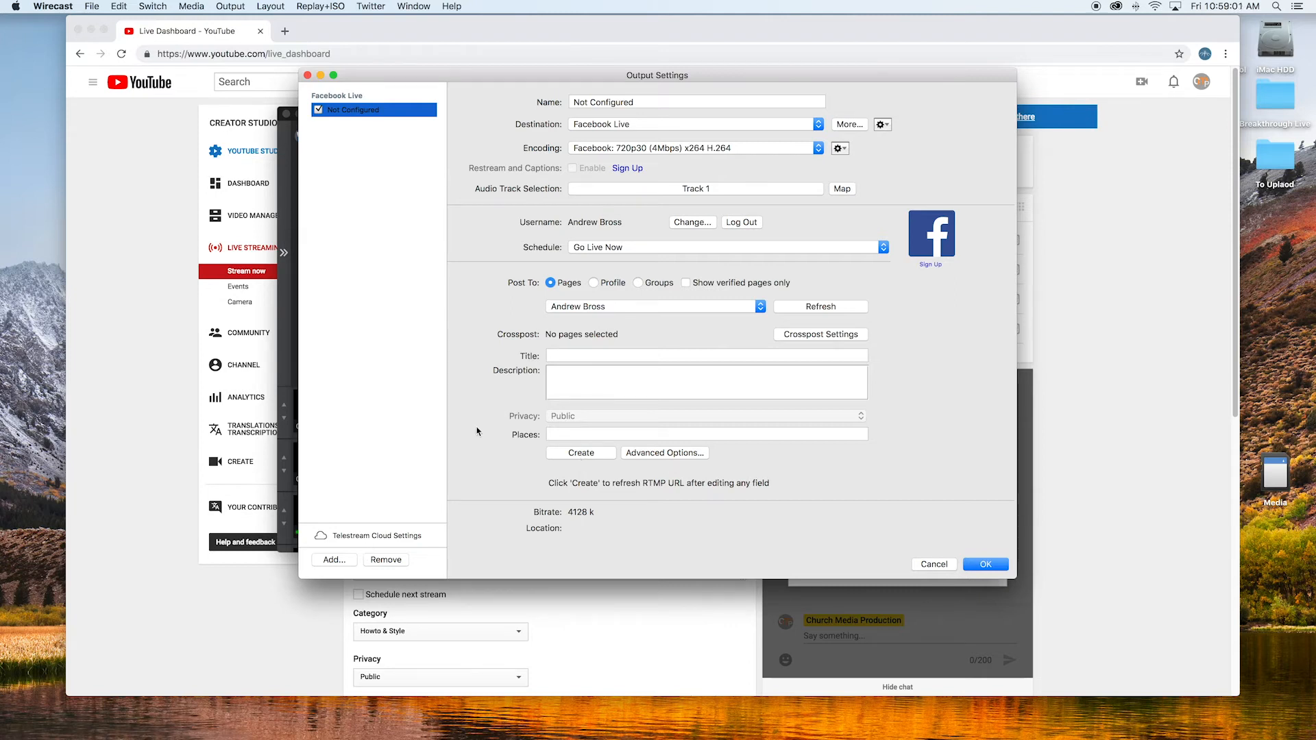
mouse_move(561, 315)
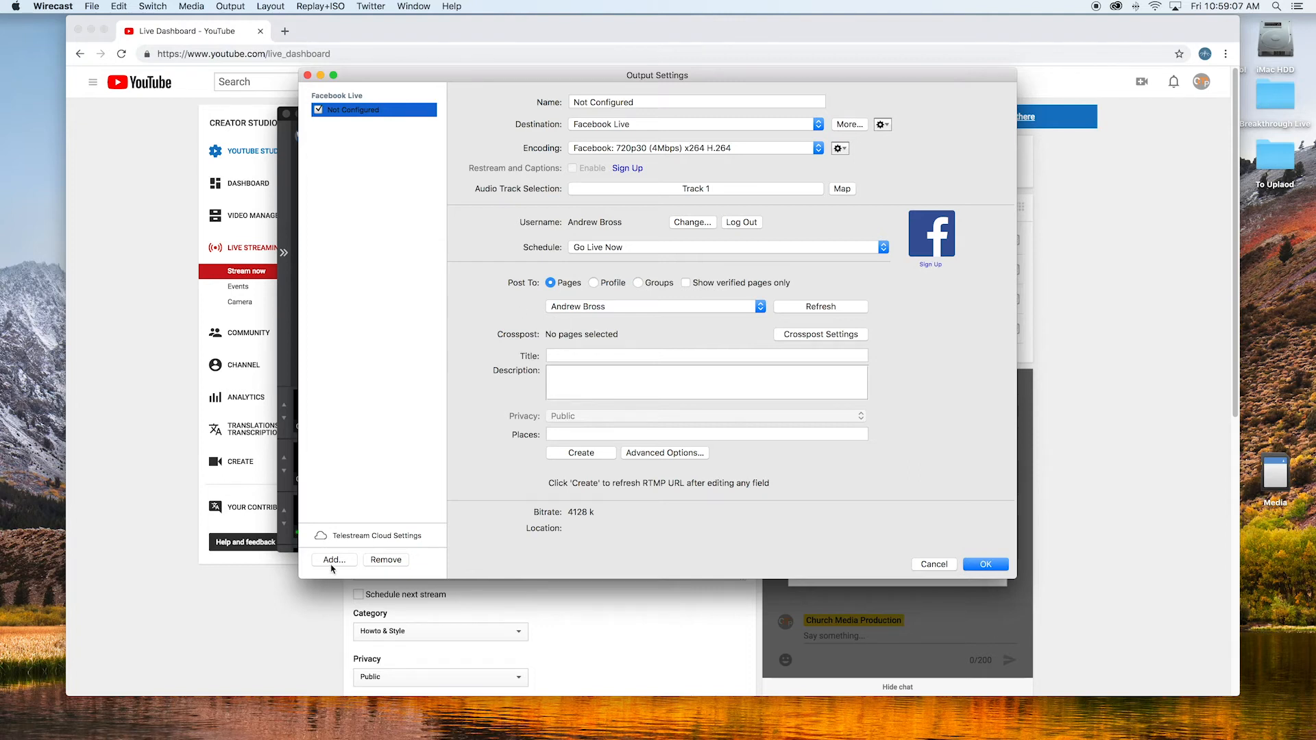
Step: Add a second output destination, settling on RTMP Server rather than YouTube
click(333, 559)
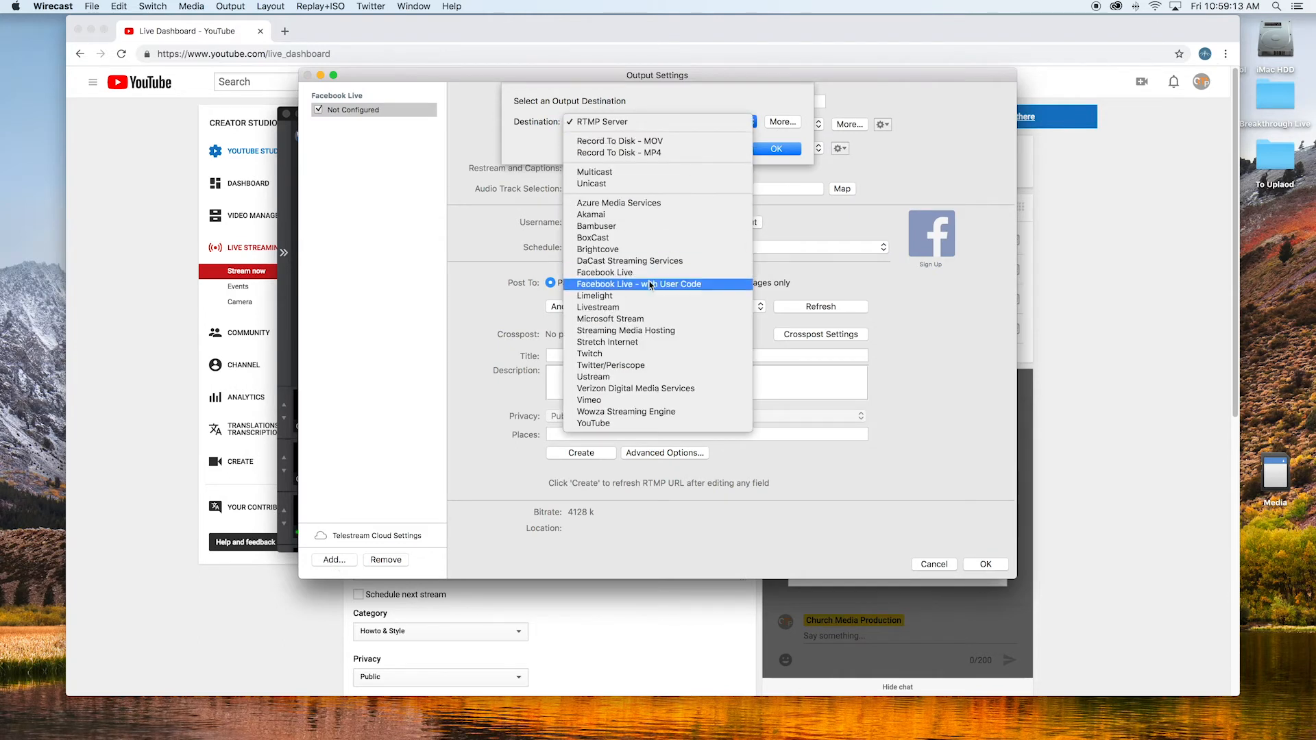
mouse_move(645, 388)
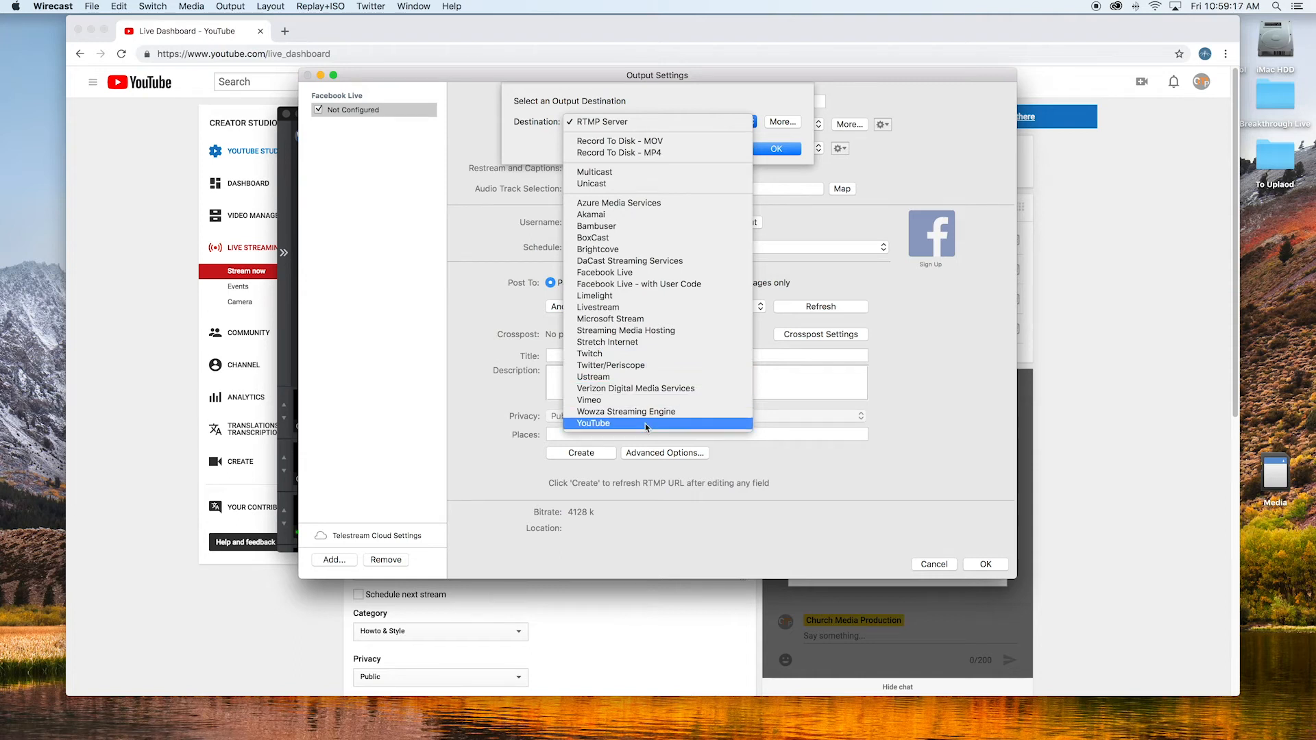
click(605, 272)
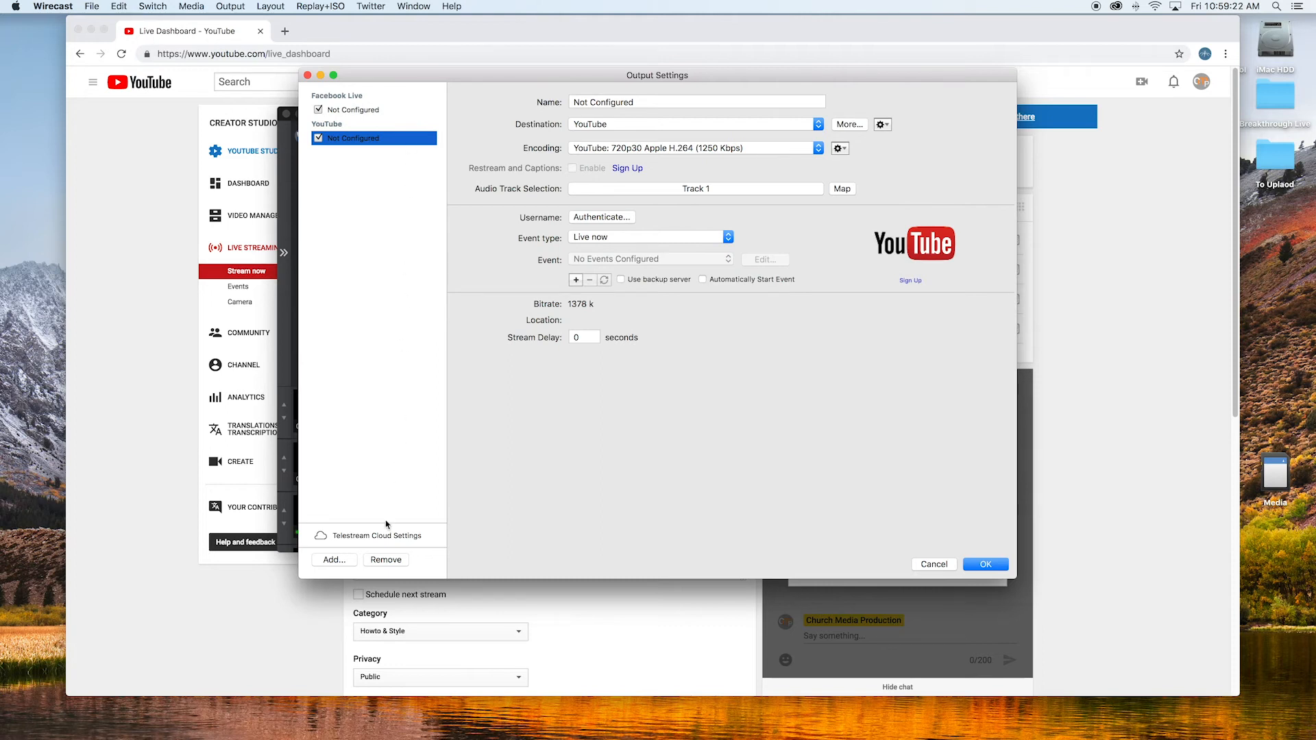
mouse_move(405, 142)
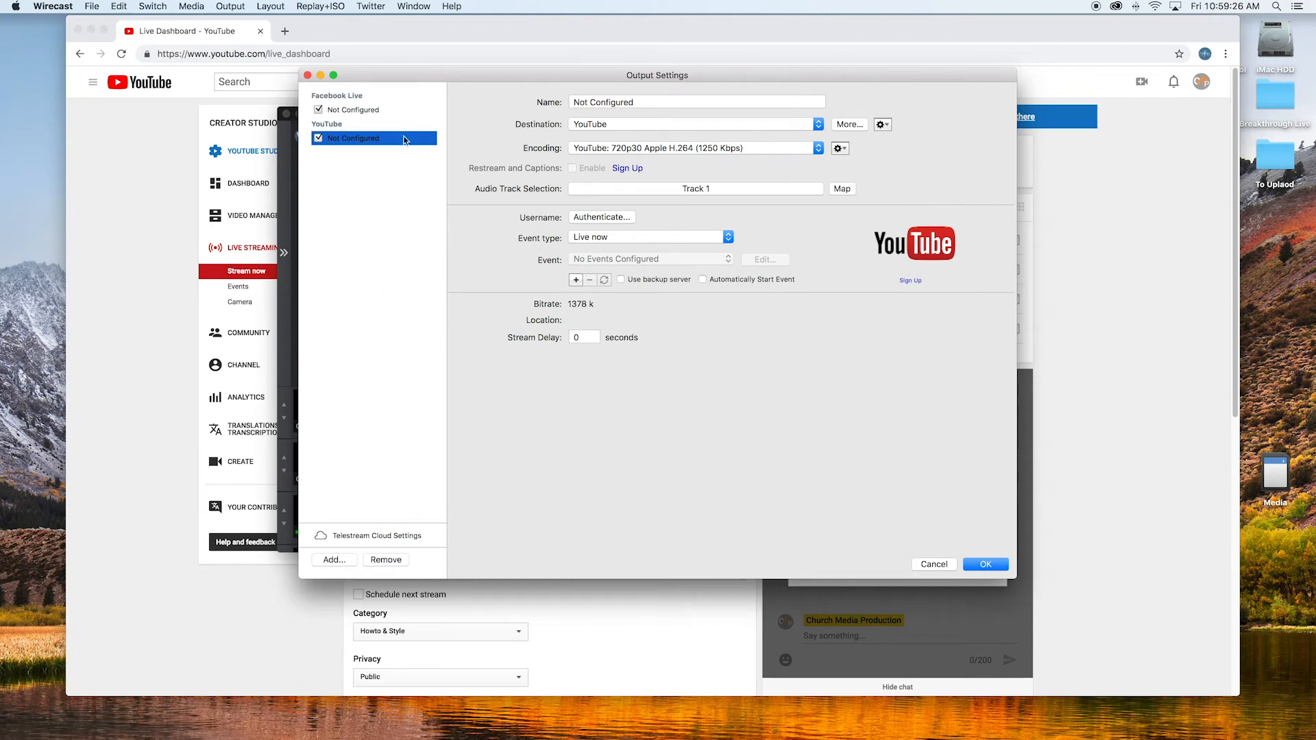
click(354, 110)
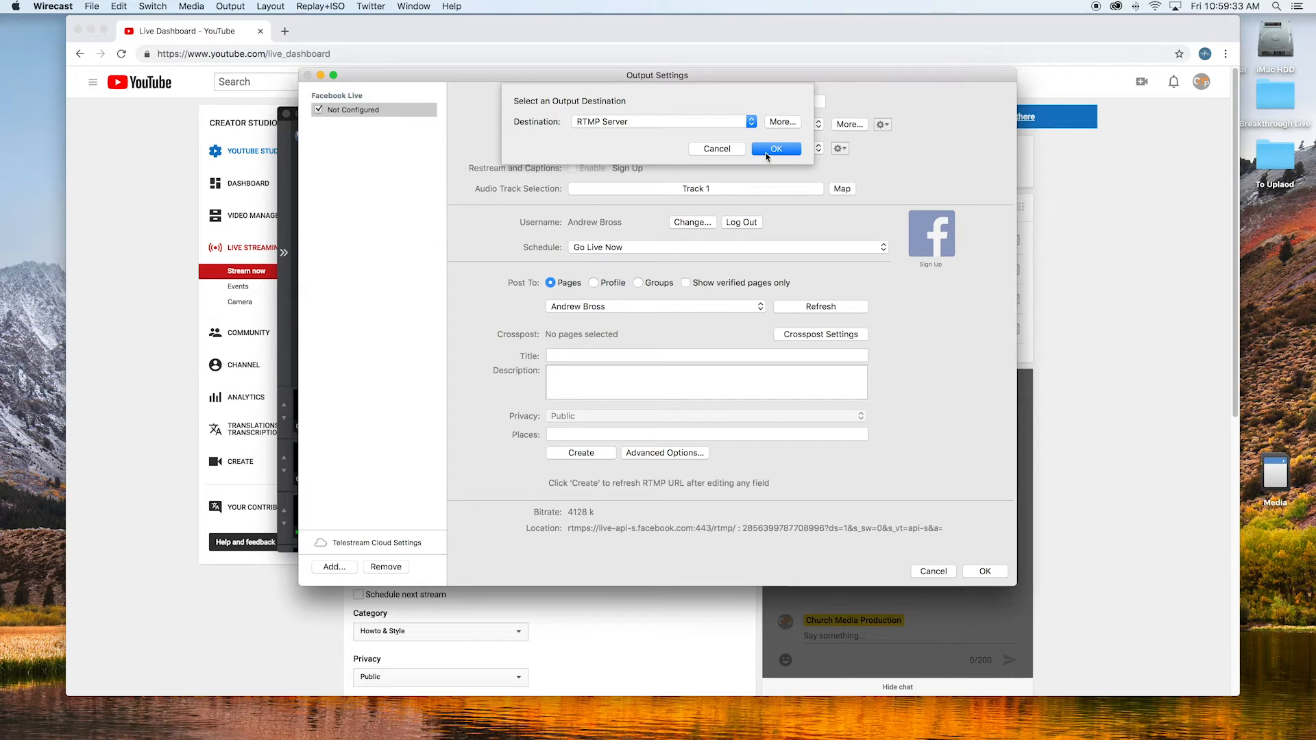
click(776, 148)
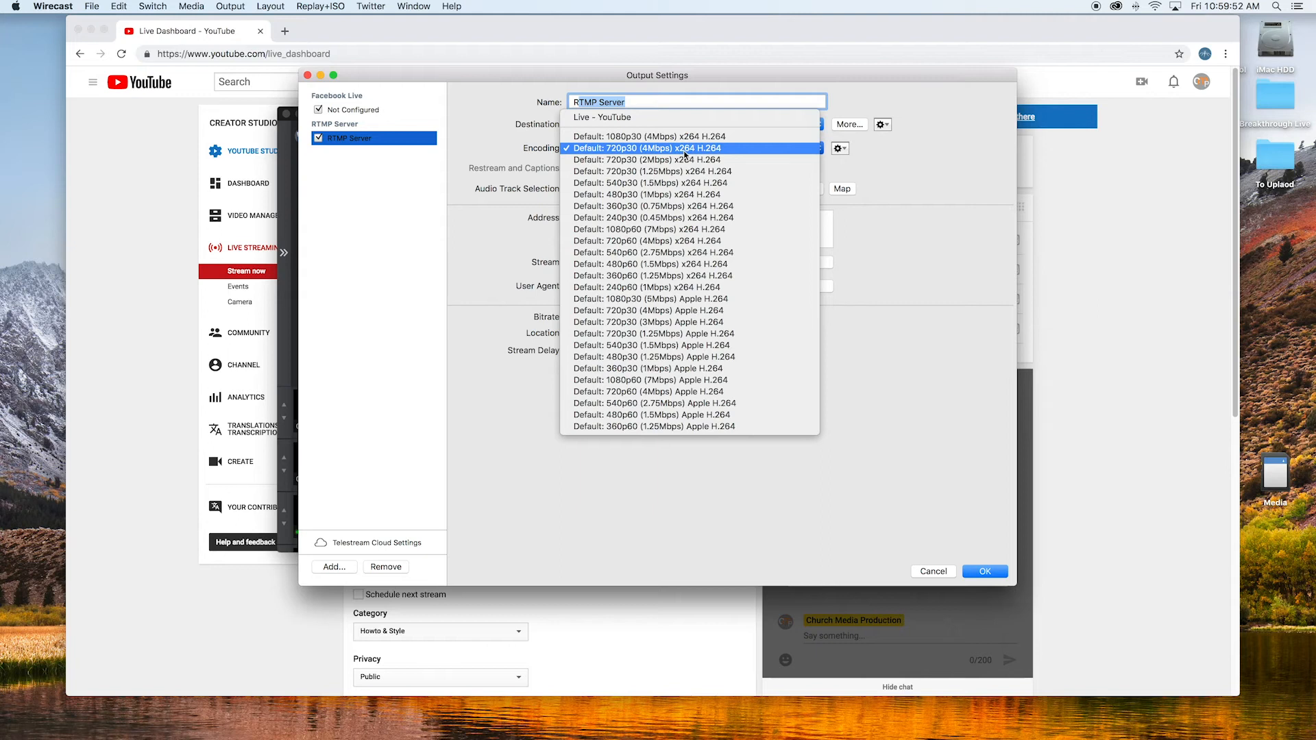
Step: Choose the Default 720p30 (4 Mbps) x264 H.264 encoding for the RTMP Server output
click(838, 148)
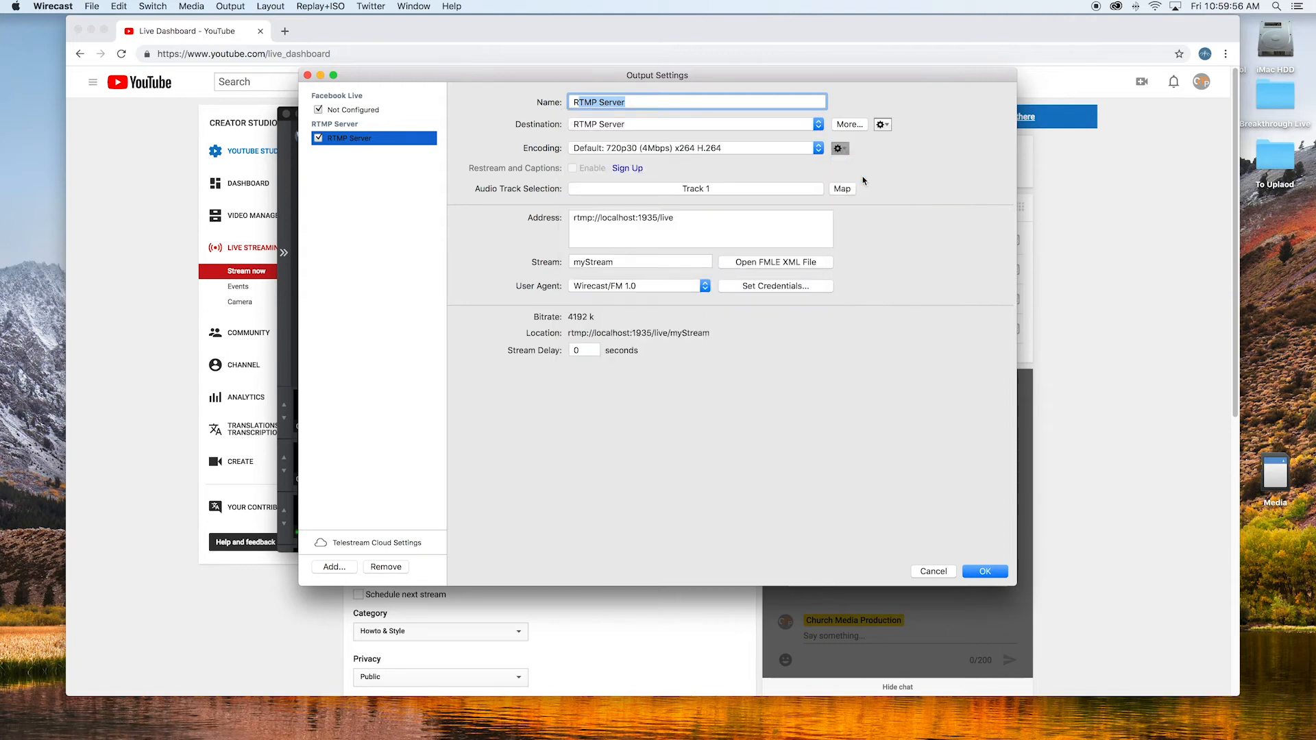
click(839, 148)
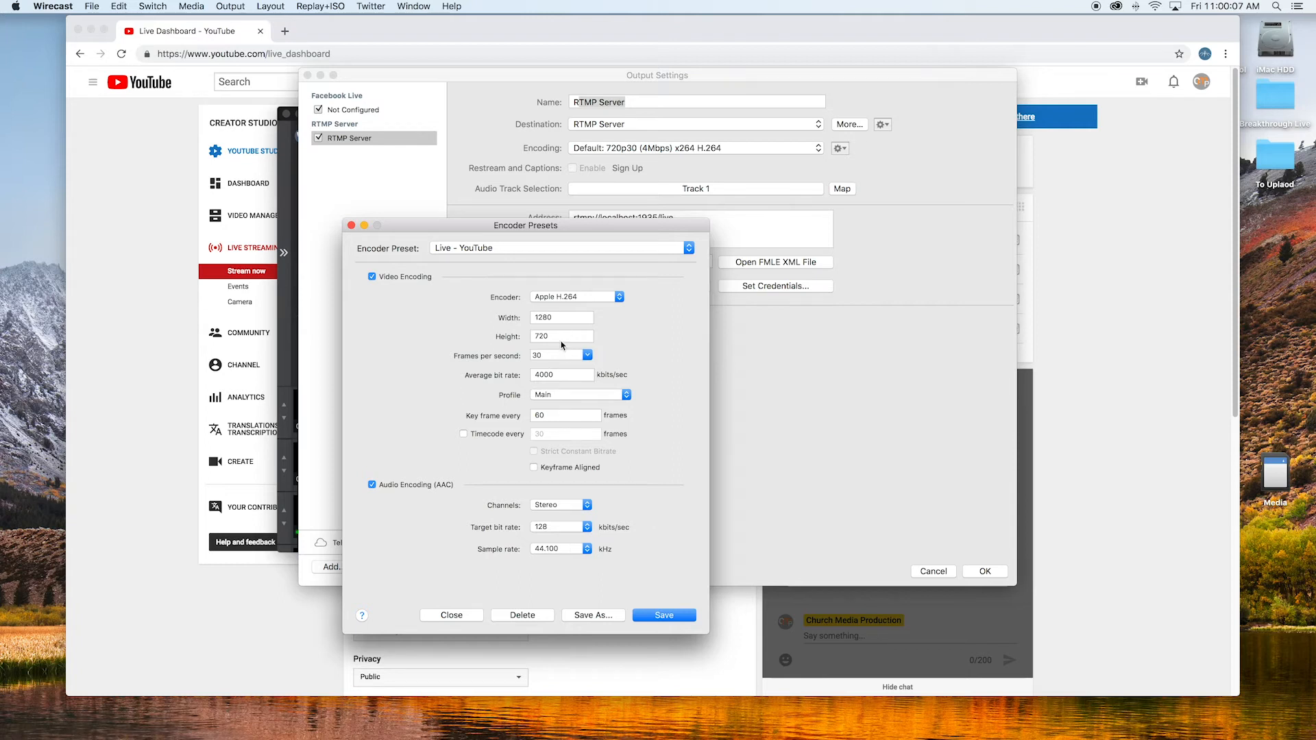
mouse_move(507, 377)
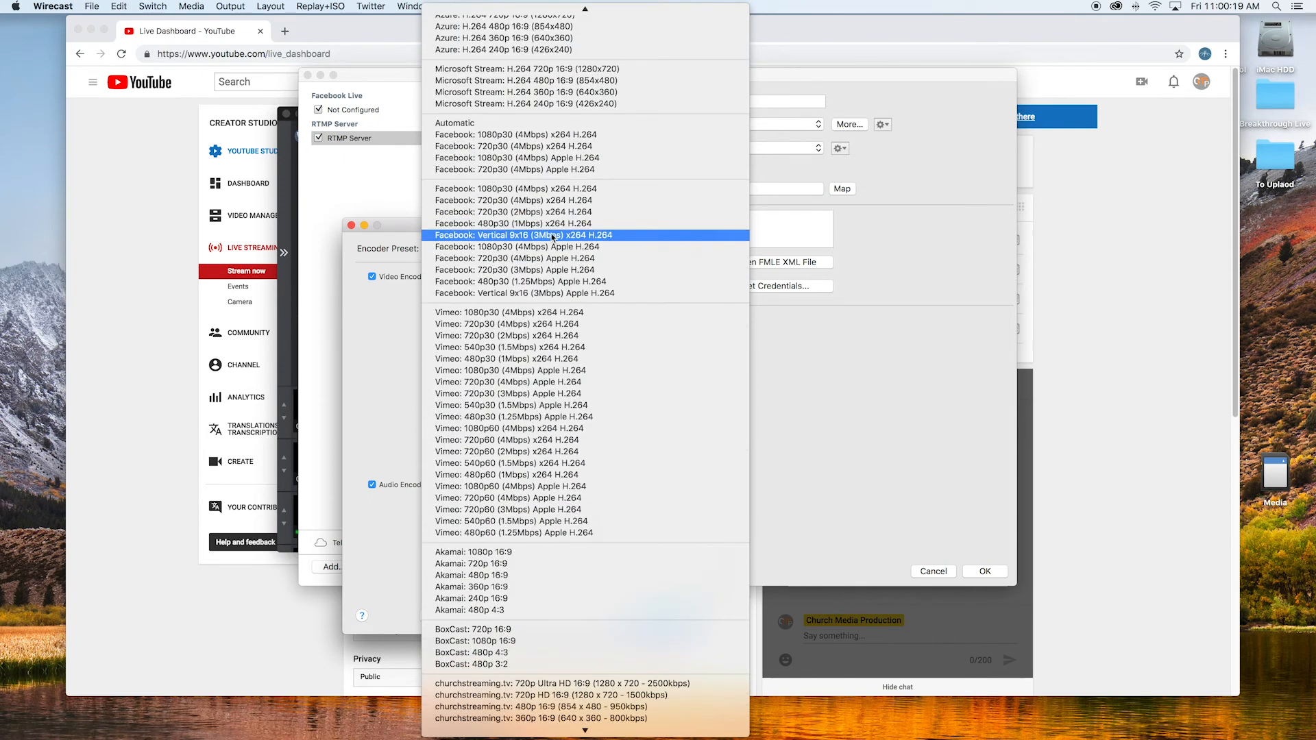
Step: Browse the encoder presets and choose YouTube: 720p60 x264 Recommended (3.8 Mbps)
scroll(down, 3)
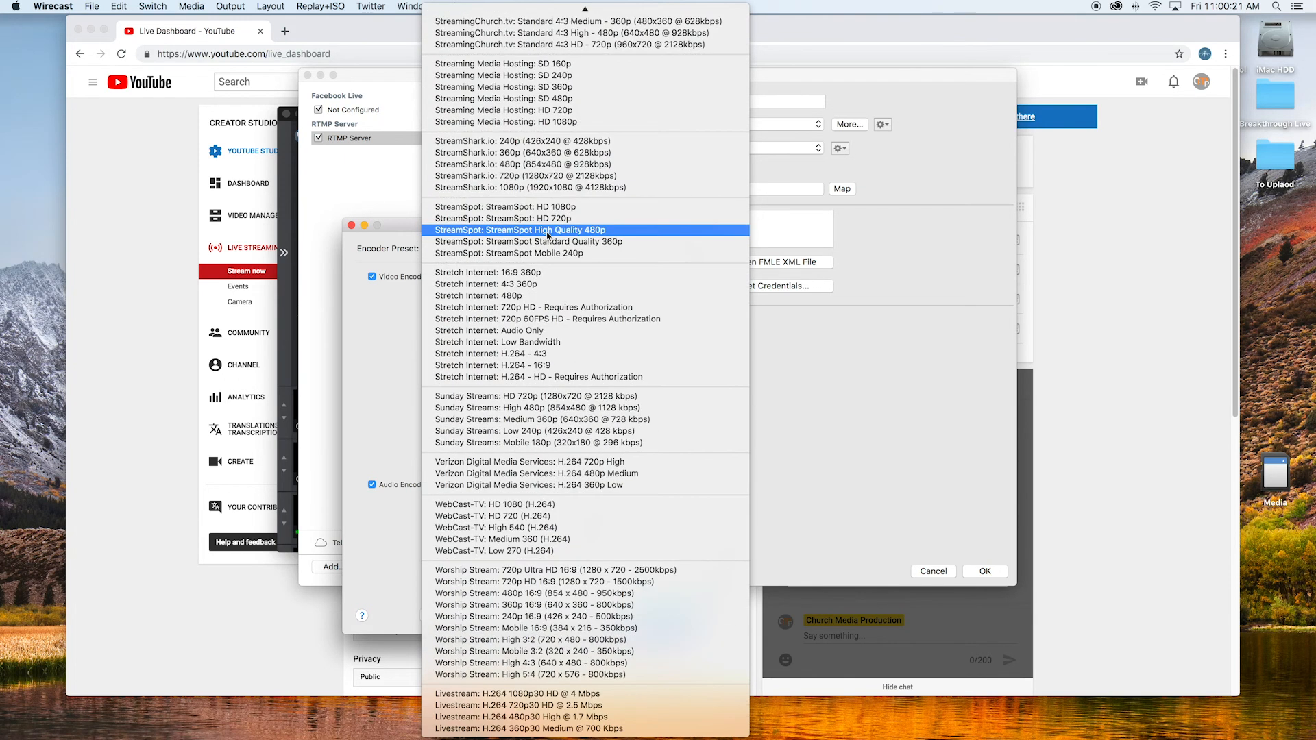
scroll(up, 3)
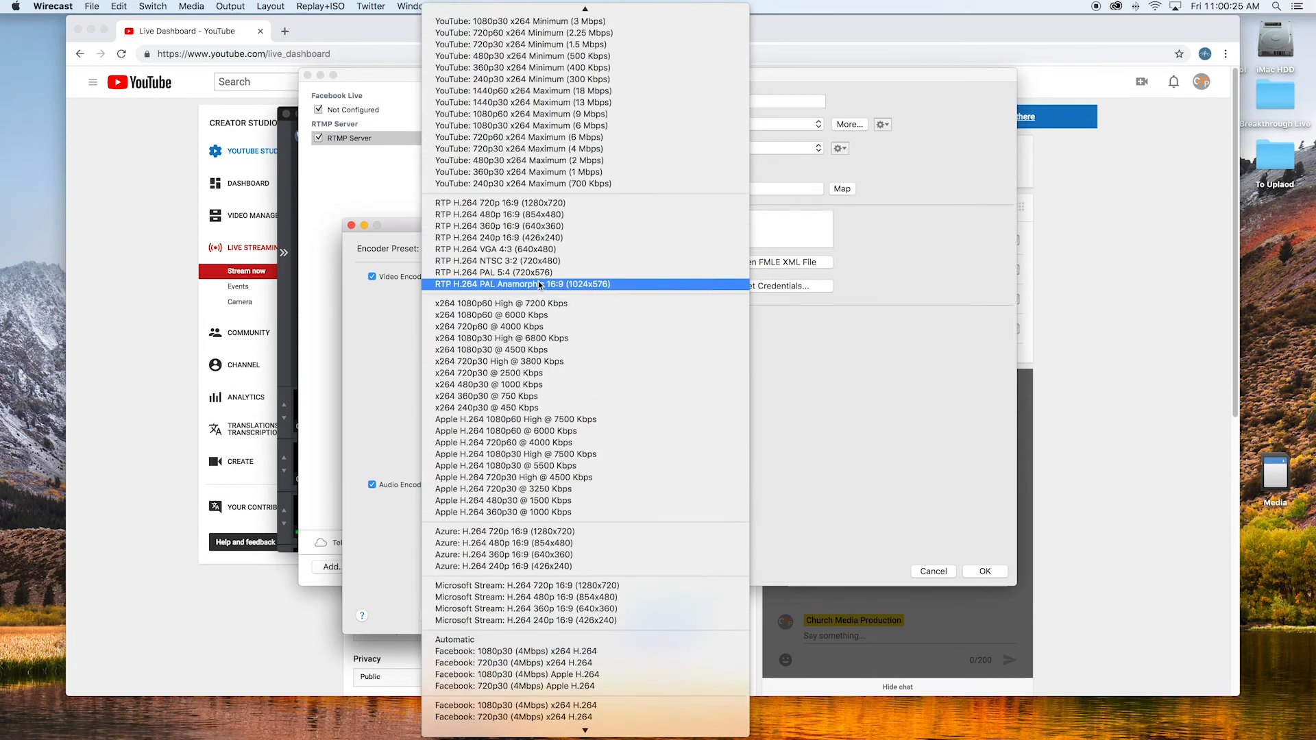
scroll(up, 3)
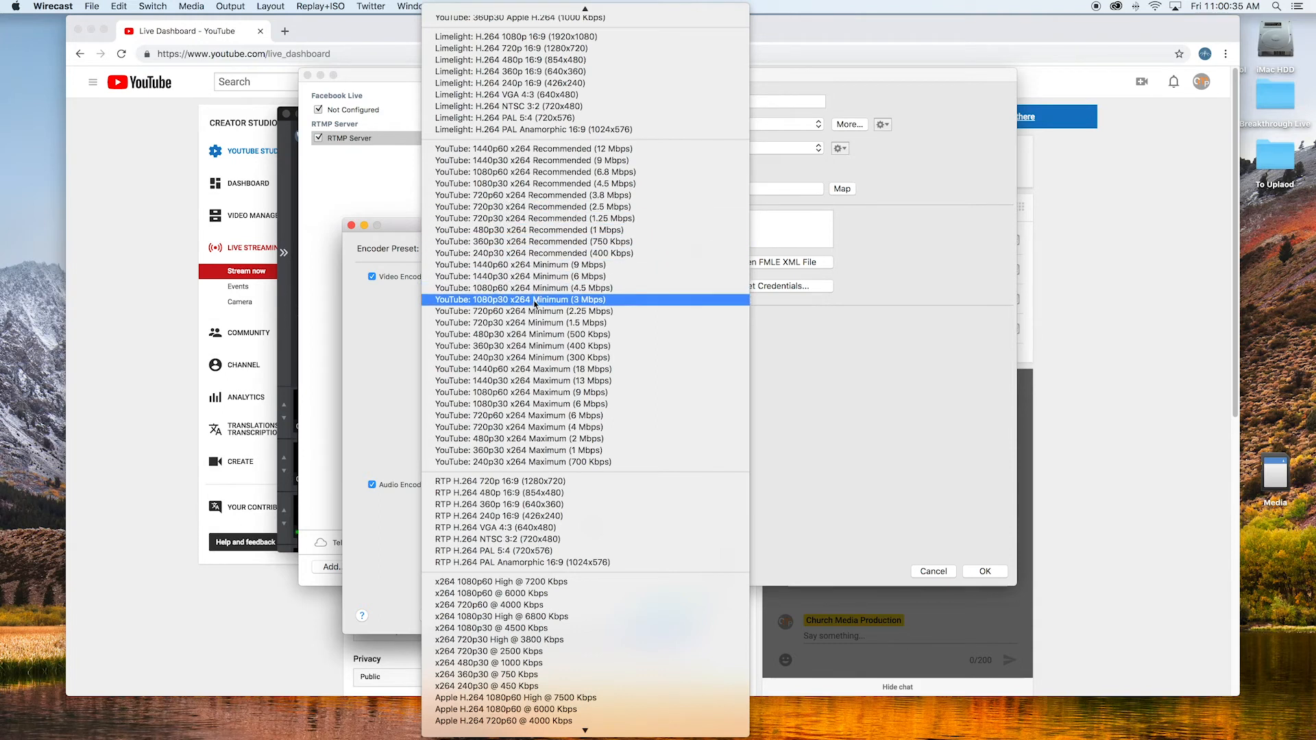
scroll(up, 3)
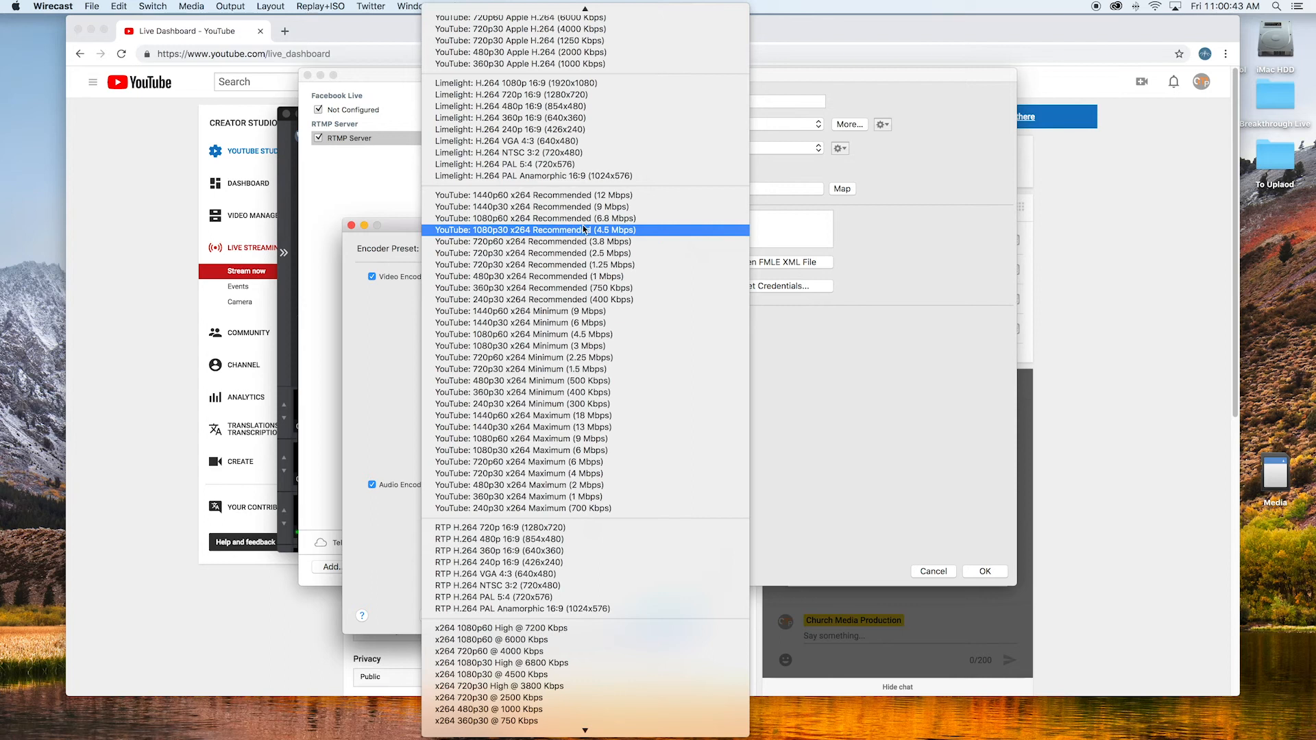
mouse_move(578, 241)
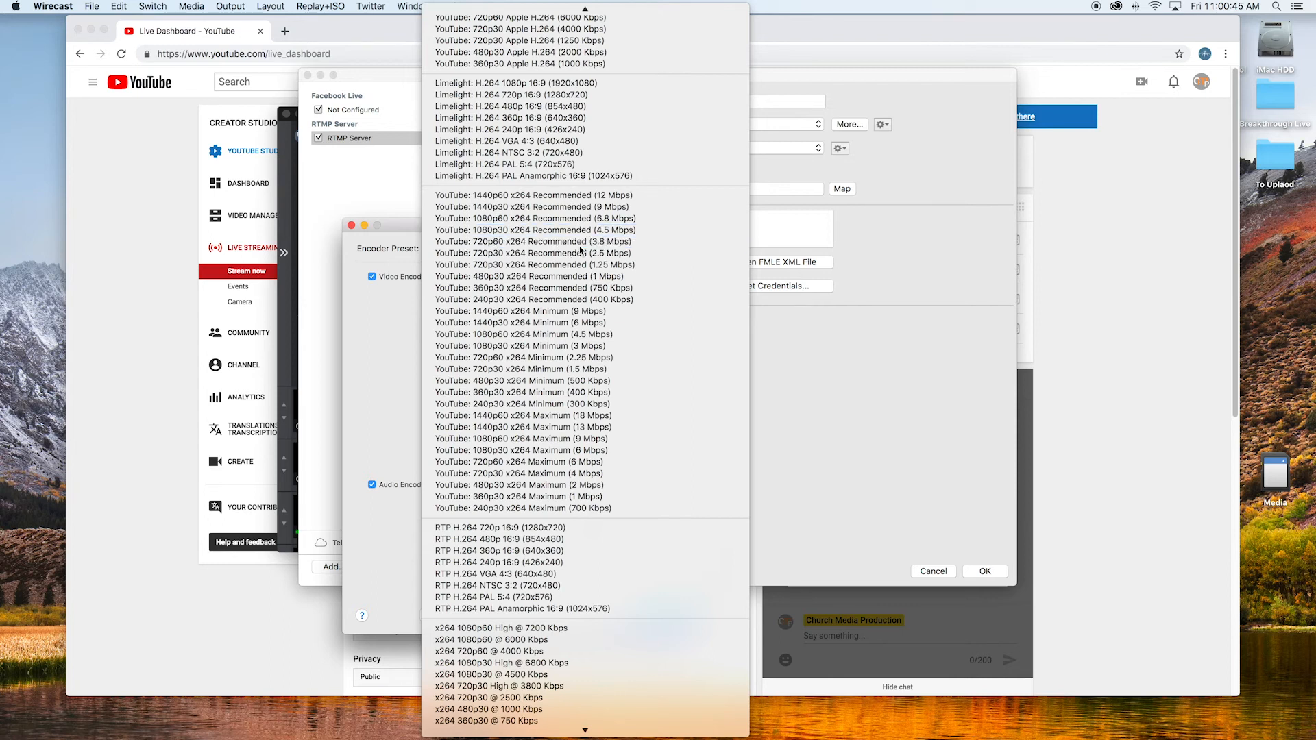
click(531, 241)
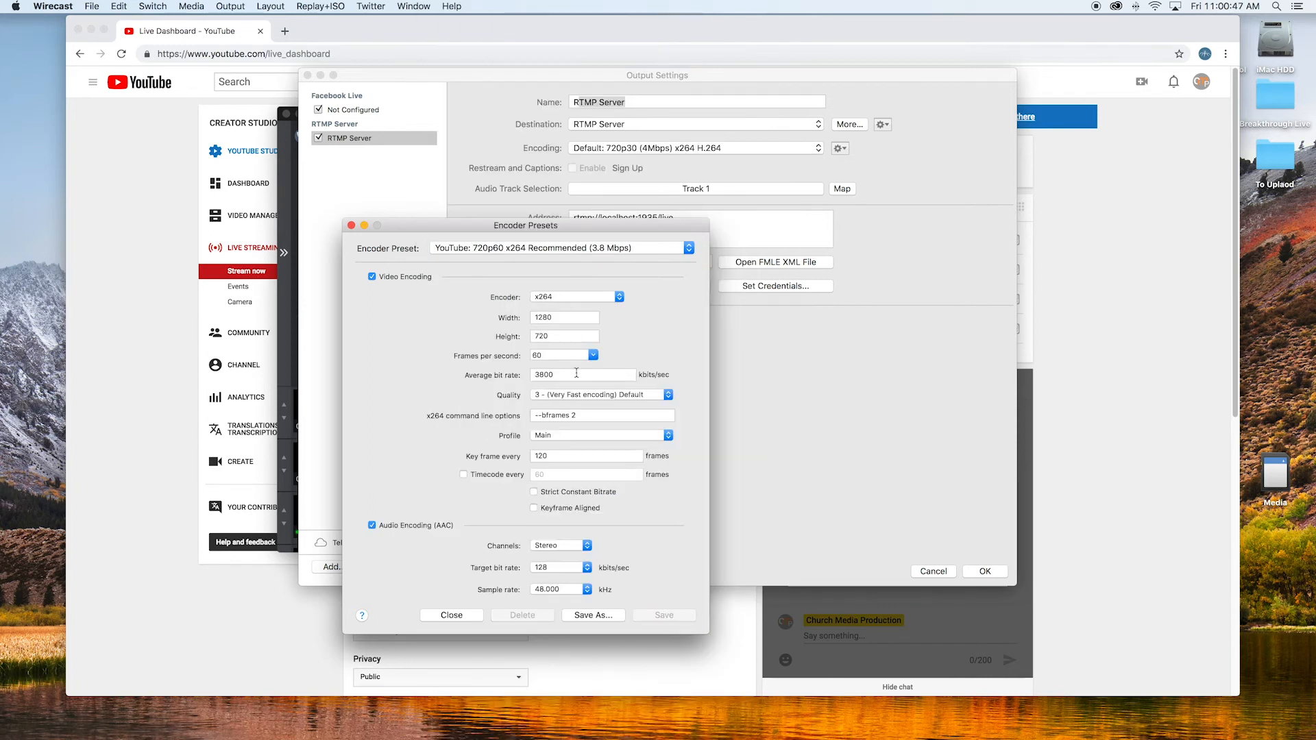
Step: Raise the preset's average bit rate to 4000 kbits/sec and save it as a new preset
triple_click(583, 374)
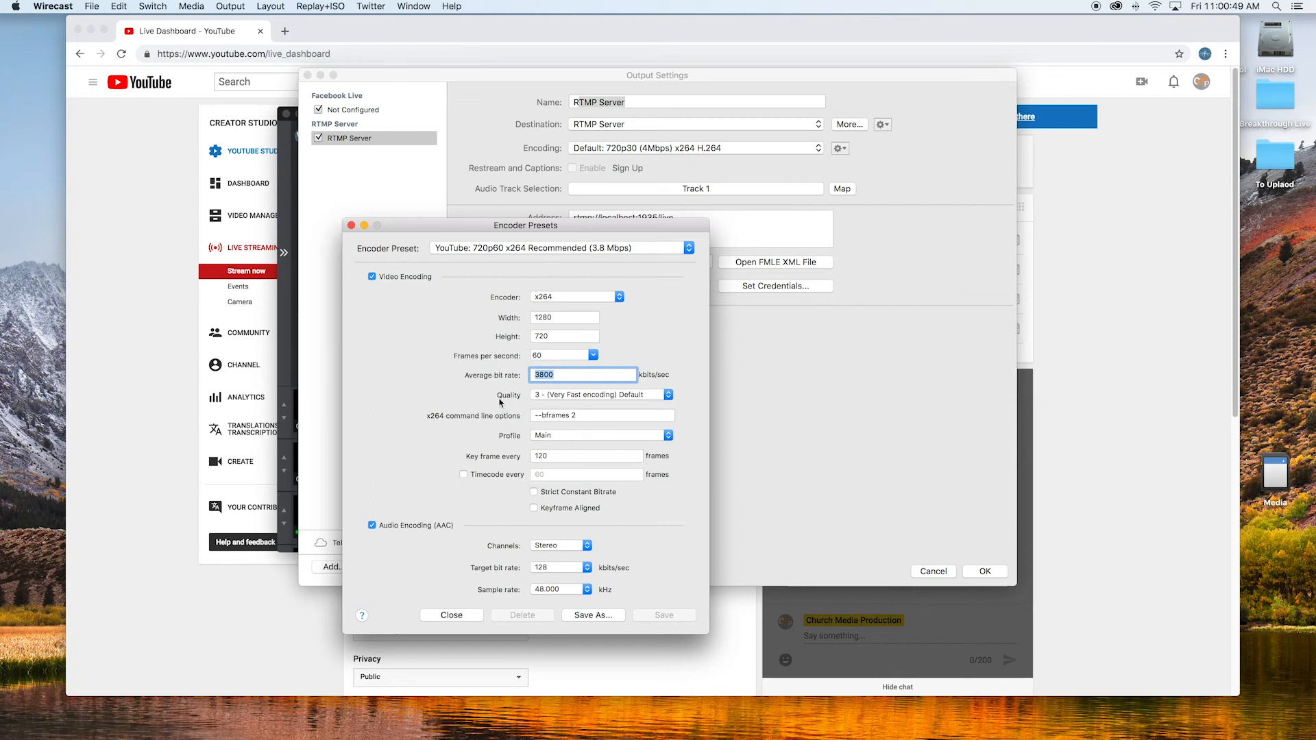
text(4000)
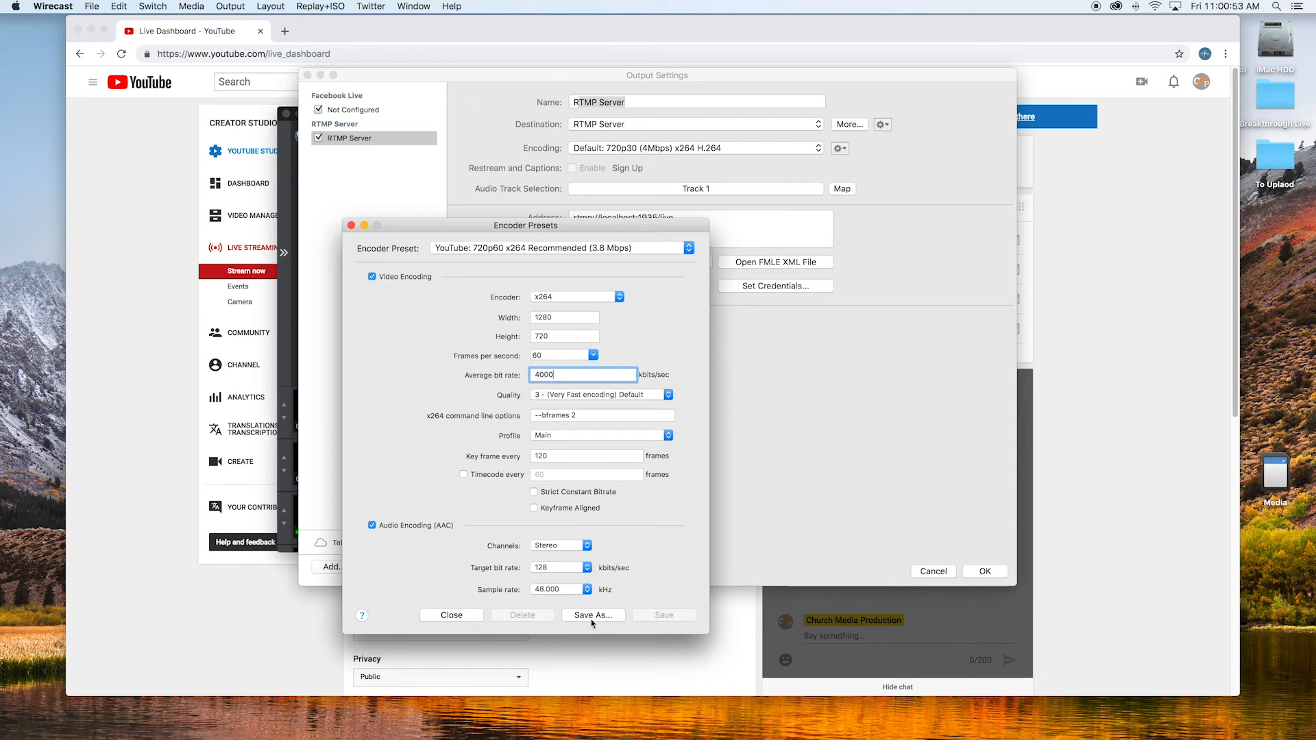
click(451, 615)
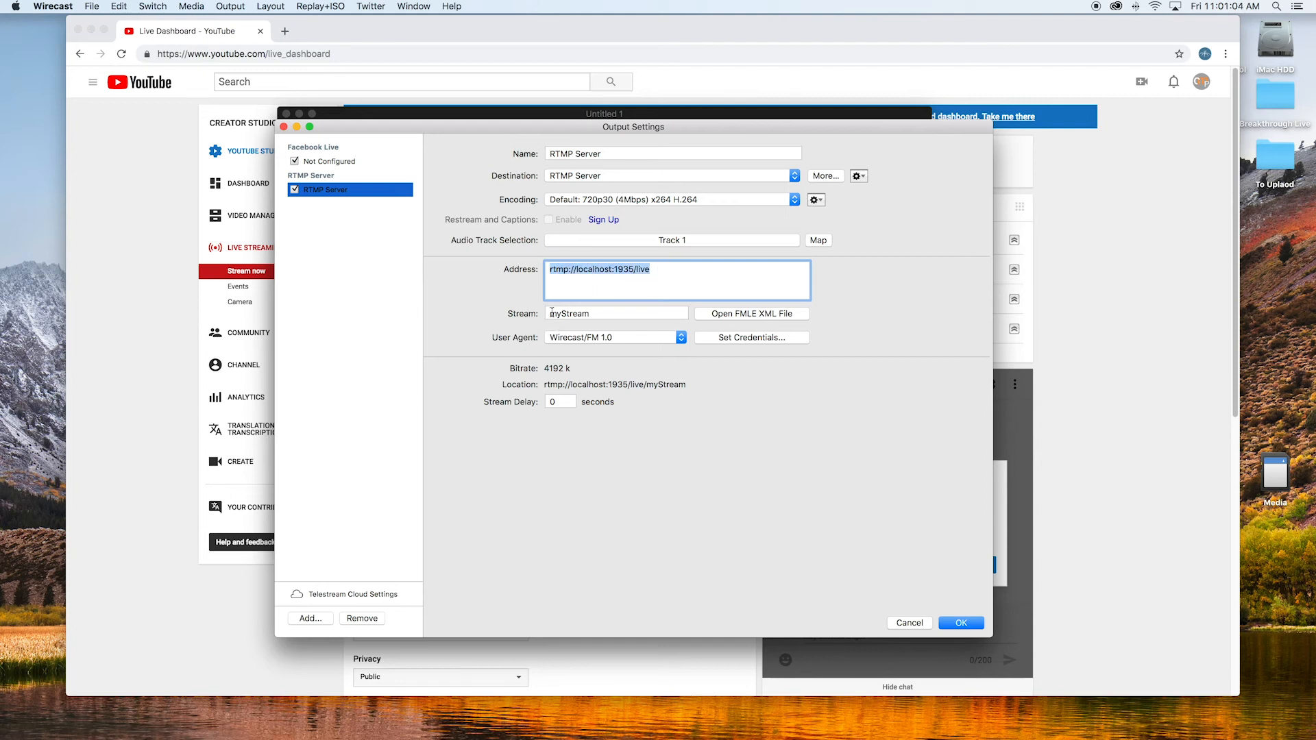
Step: Return to the RTMP Server output and select the stream name entry myStream
click(615, 312)
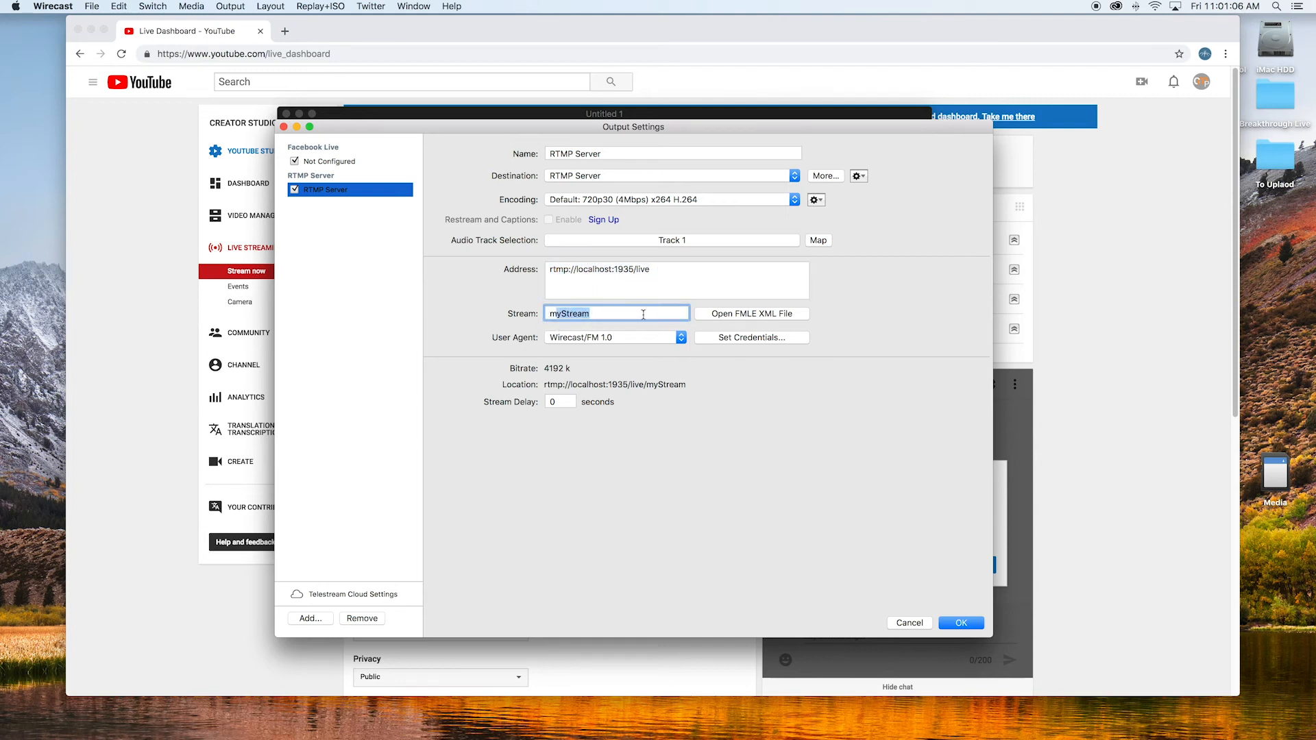
mouse_move(622, 313)
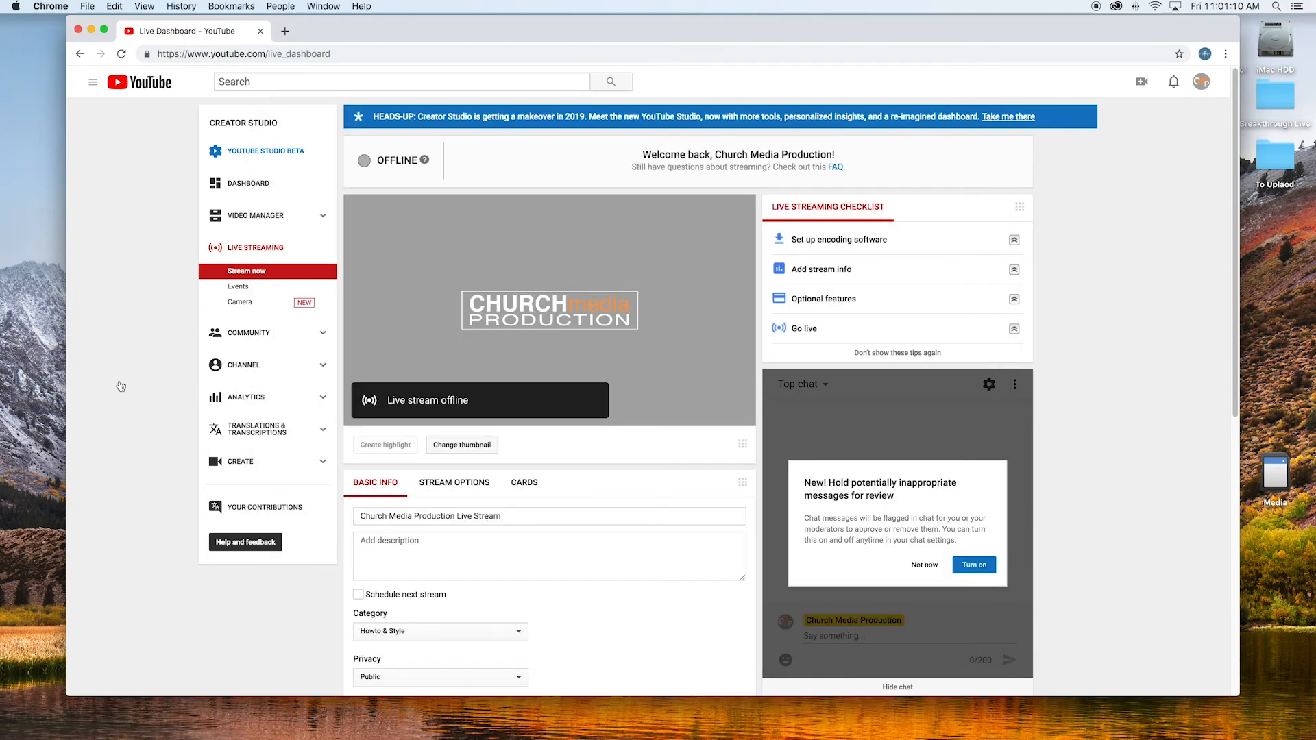
Step: Scroll the YouTube Live Dashboard to the Encoder Setup section showing the server URL
scroll(down, 3)
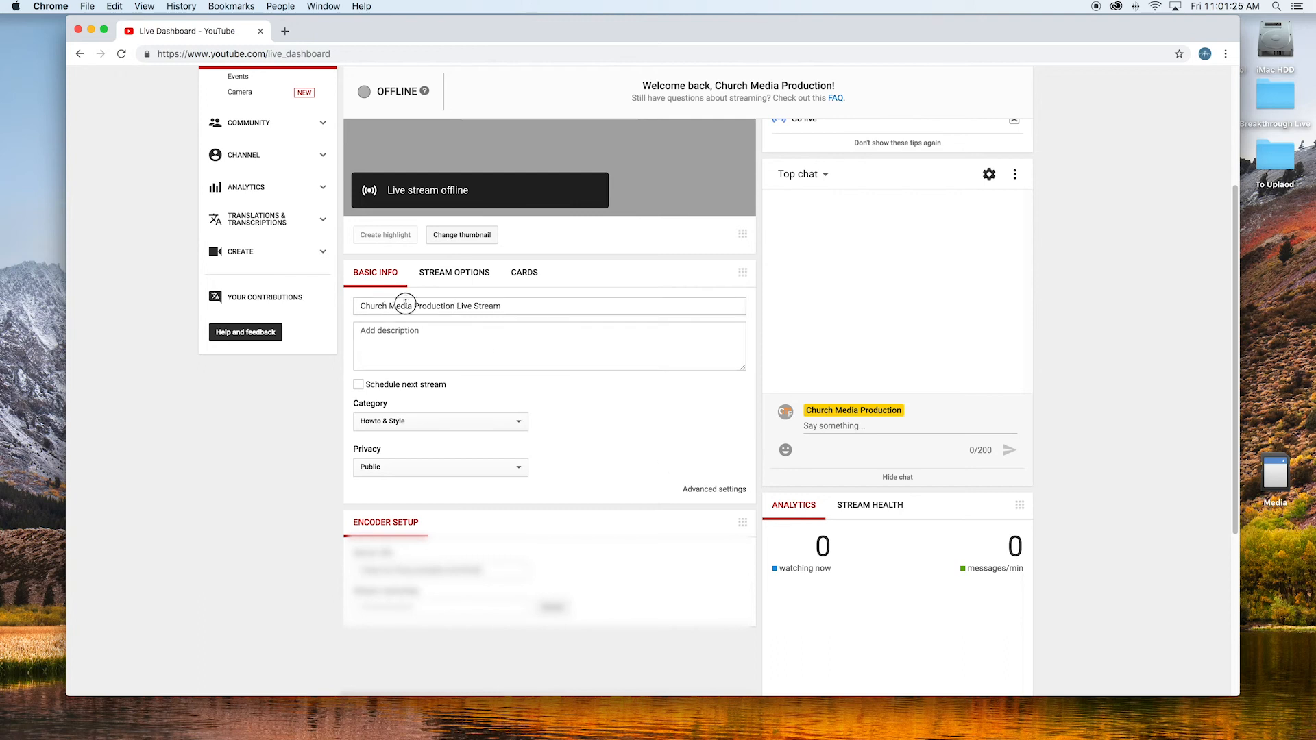
click(549, 345)
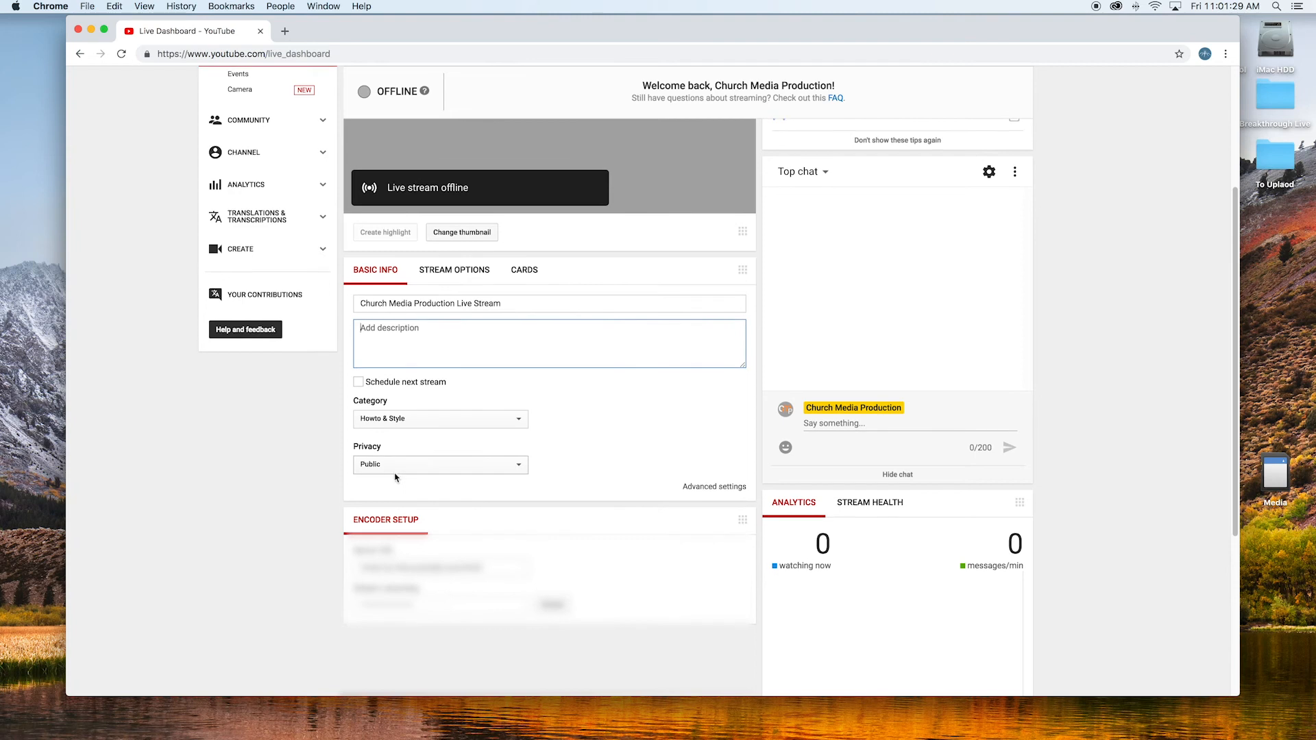
scroll(down, 3)
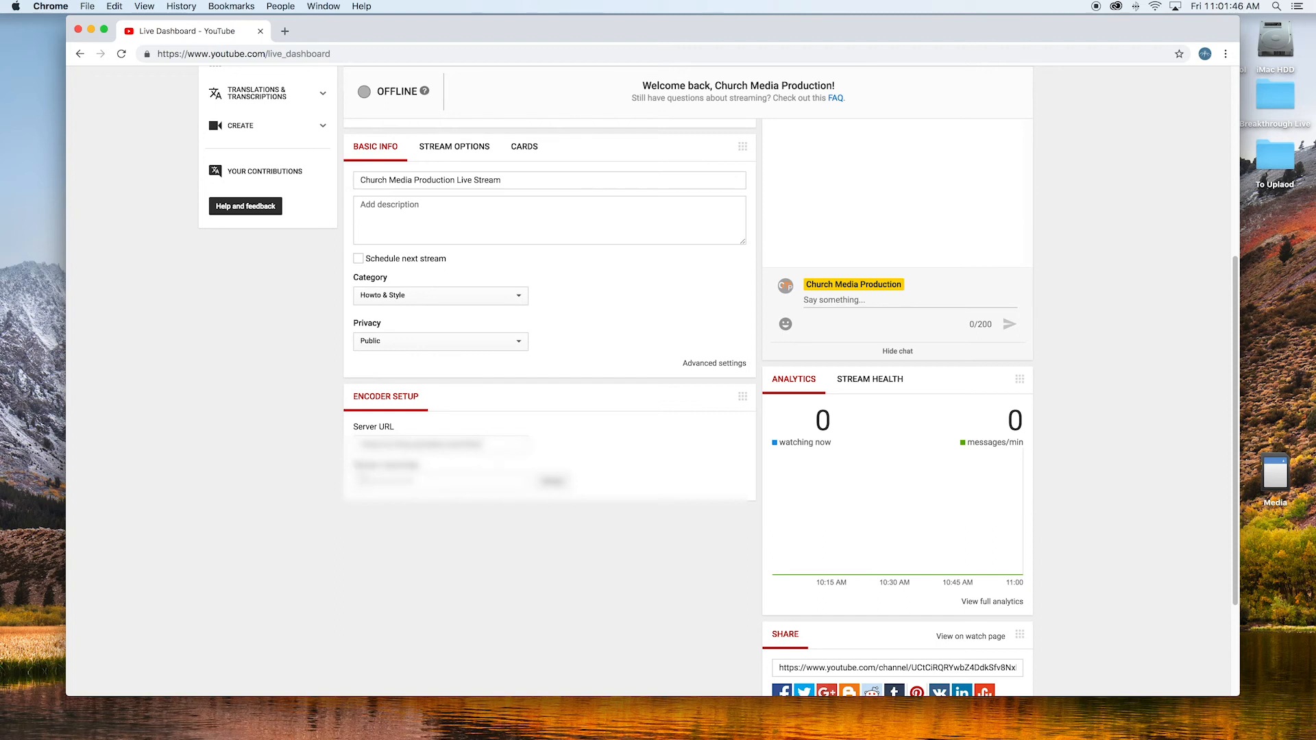
scroll(up, 3)
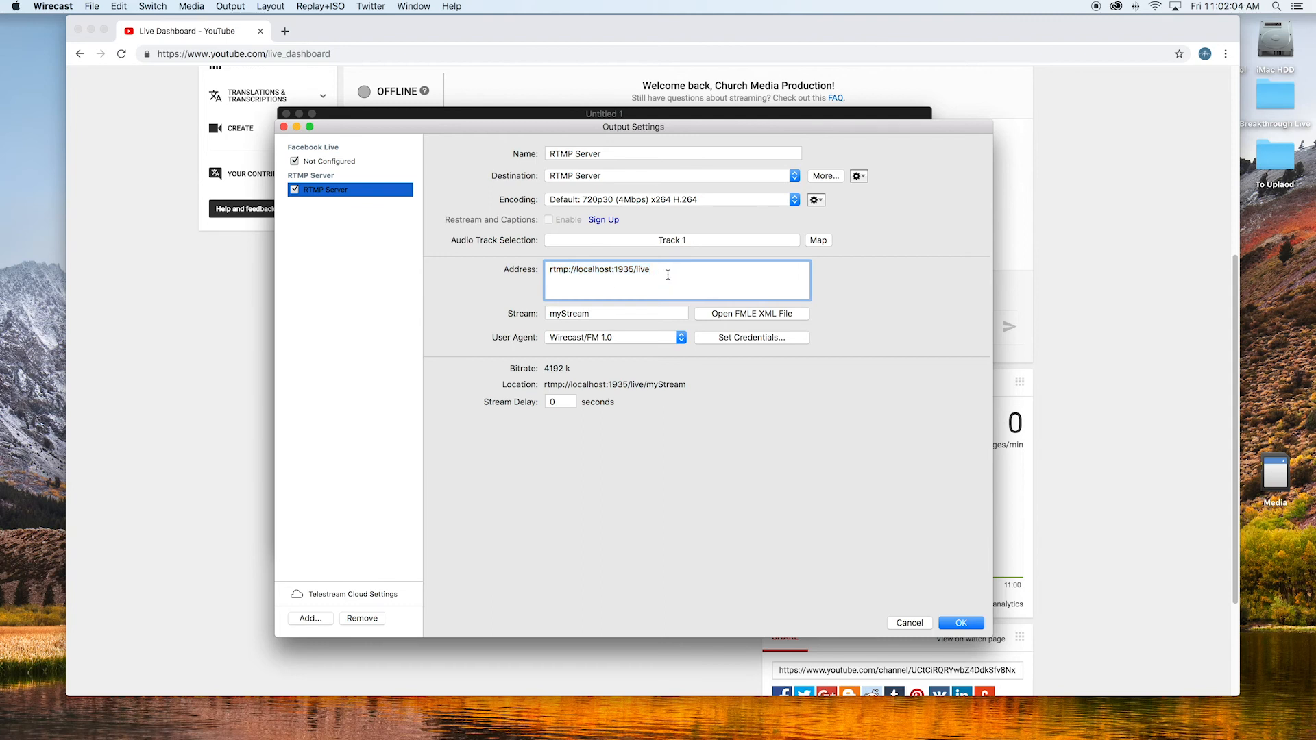
mouse_move(495, 300)
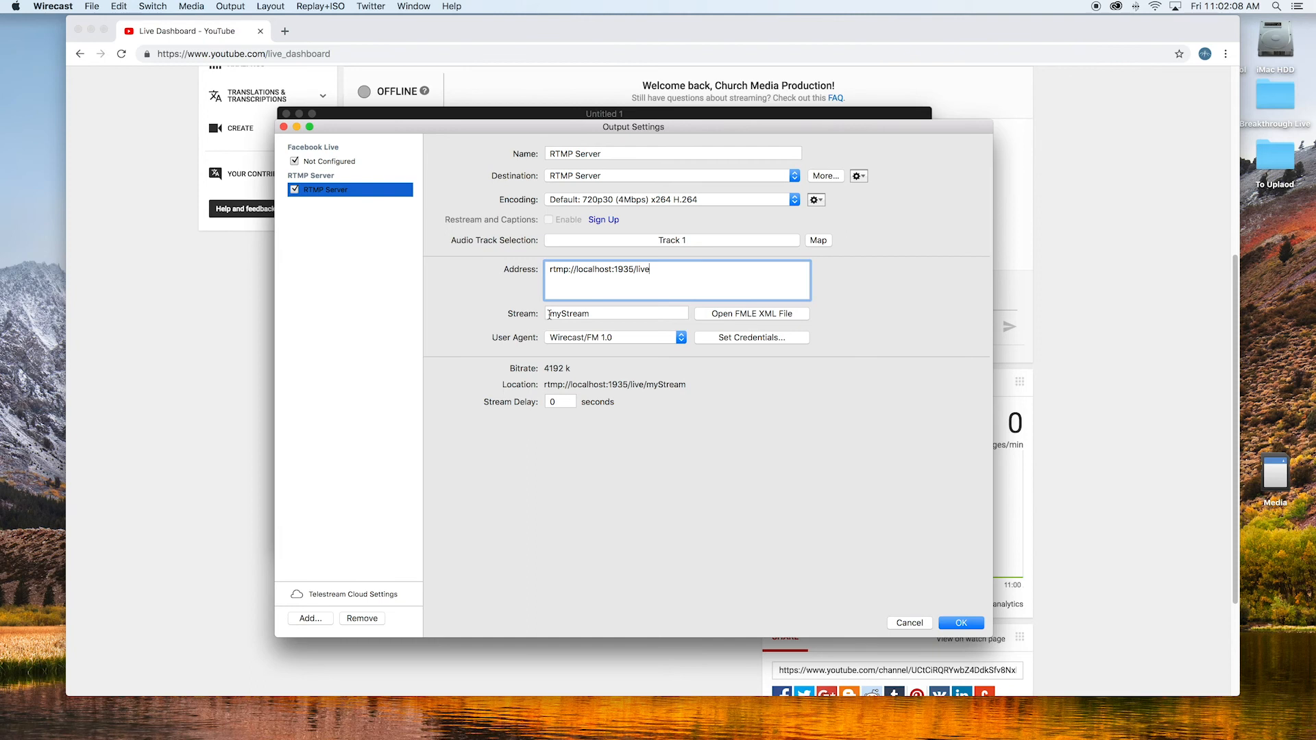
Step: Delete the stream name myStream so the location reads rtmp://localhost:1935/live/, then confirm Output Settings
click(615, 312)
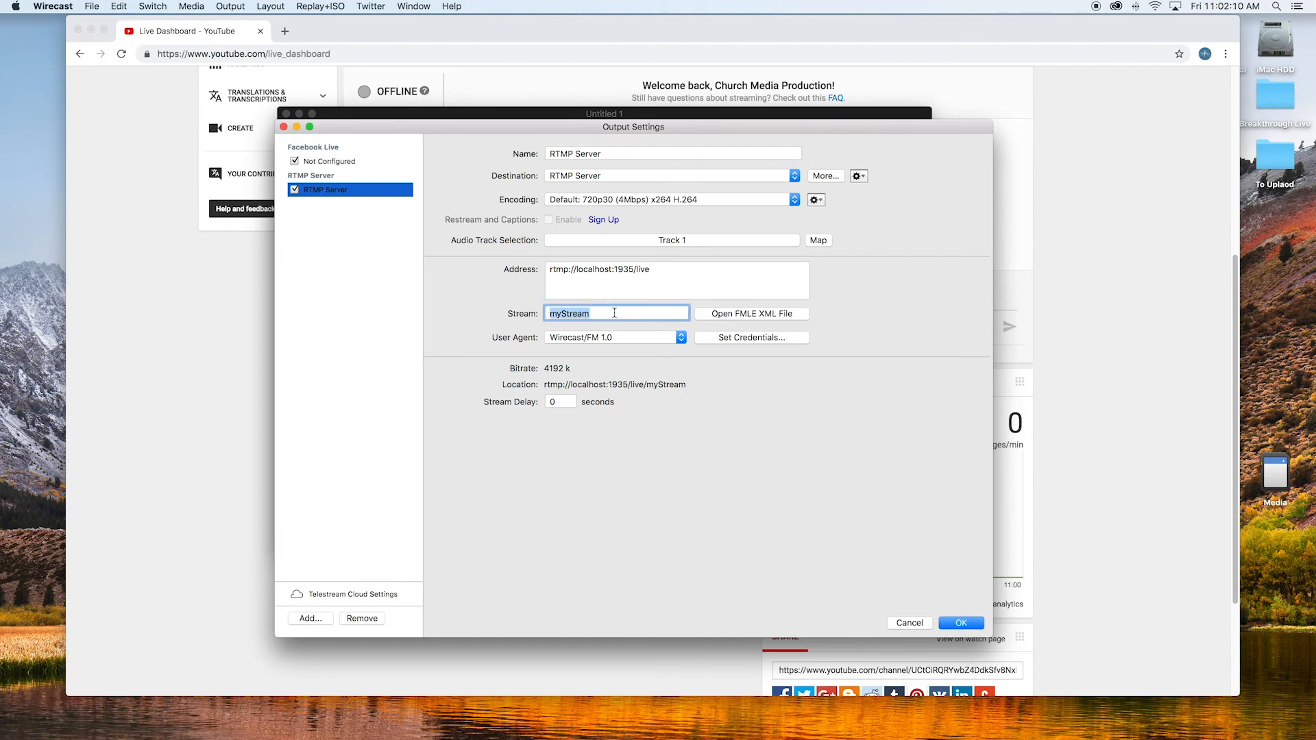
key(Delete)
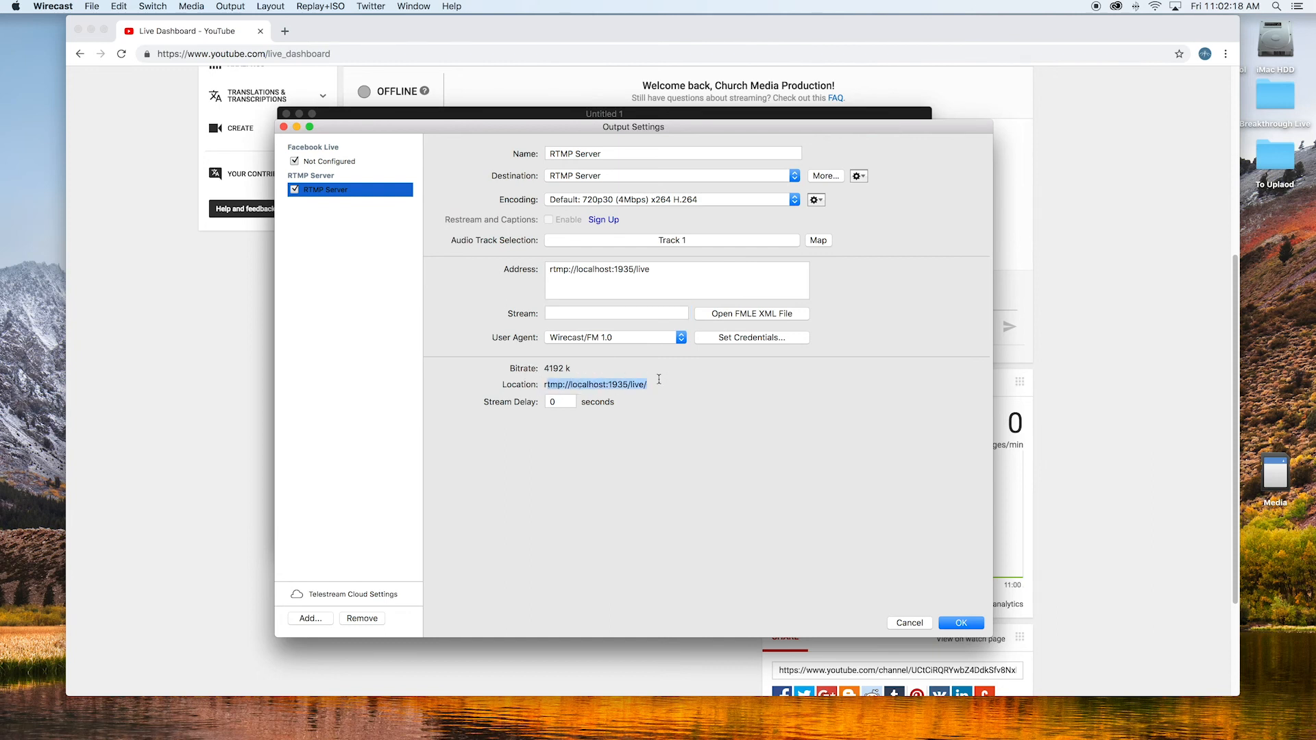
mouse_move(860, 609)
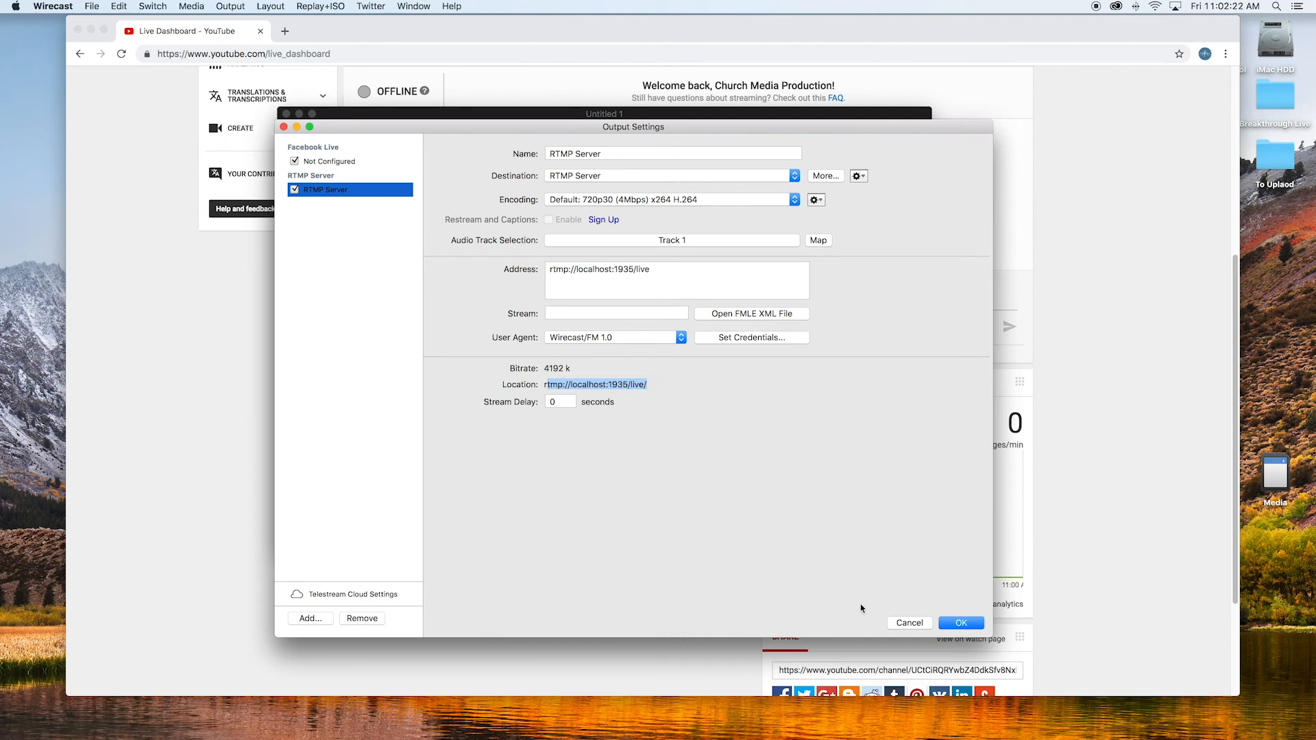
click(959, 622)
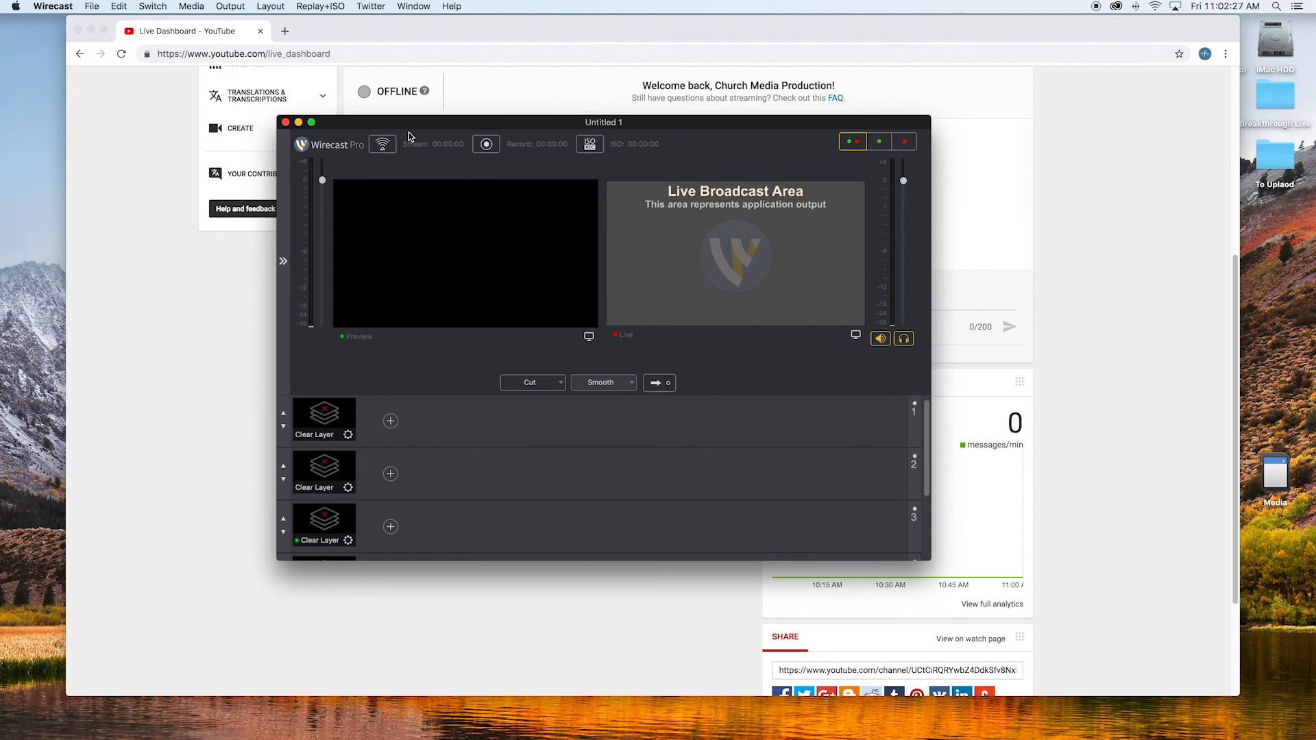
mouse_move(376, 238)
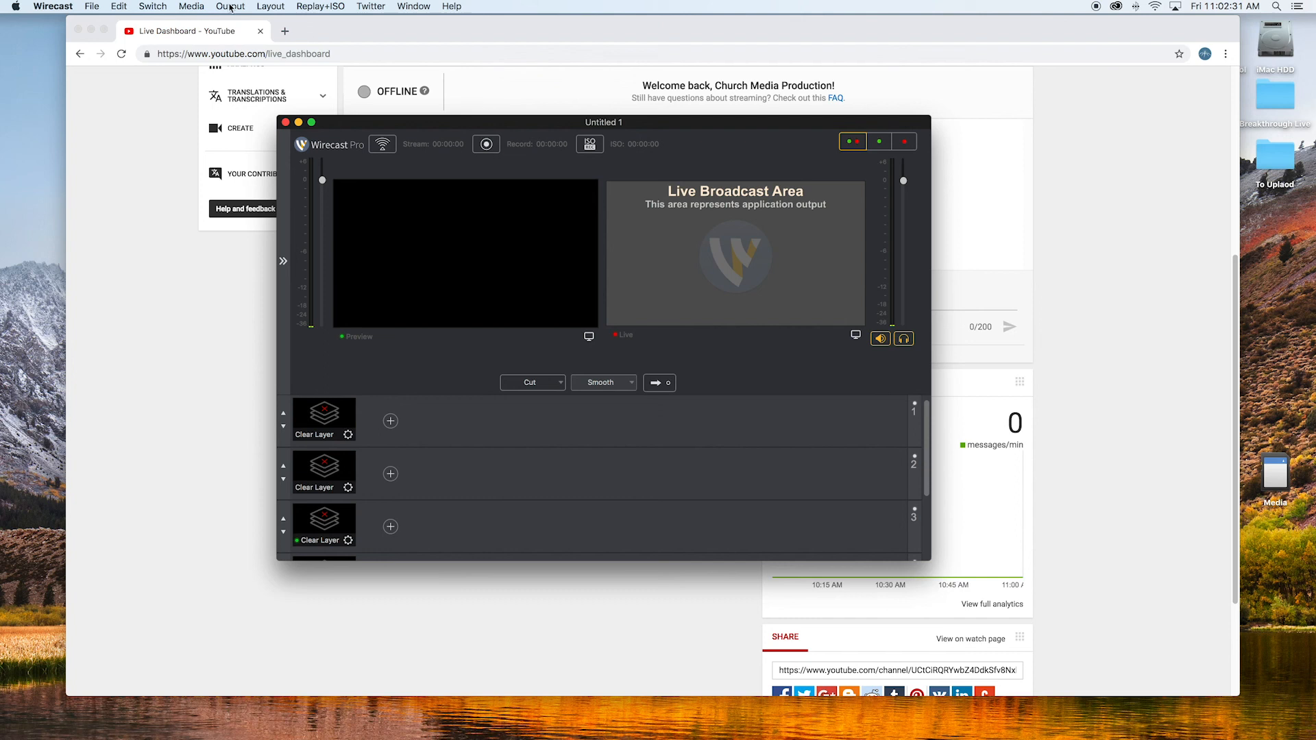
Step: Bring up the Output menu's Start / Stop Broadcasting commands with Start All available
click(229, 5)
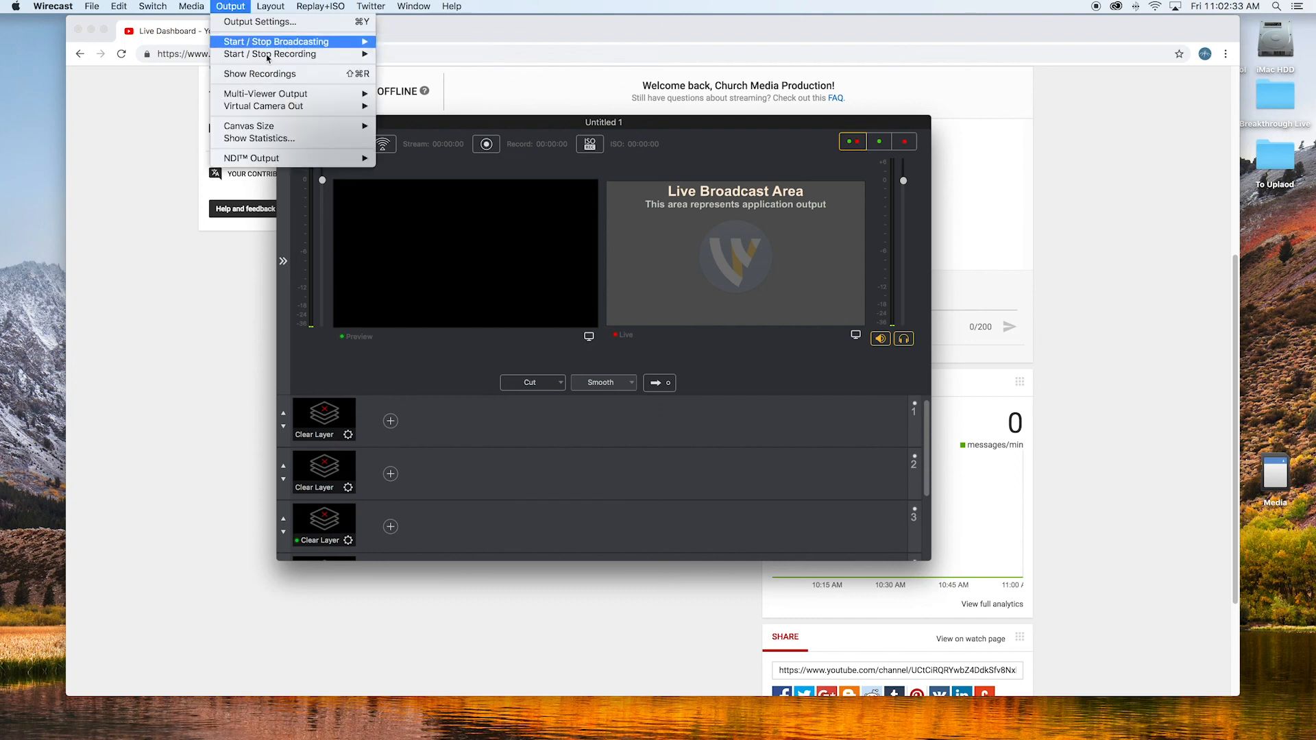
mouse_move(270, 54)
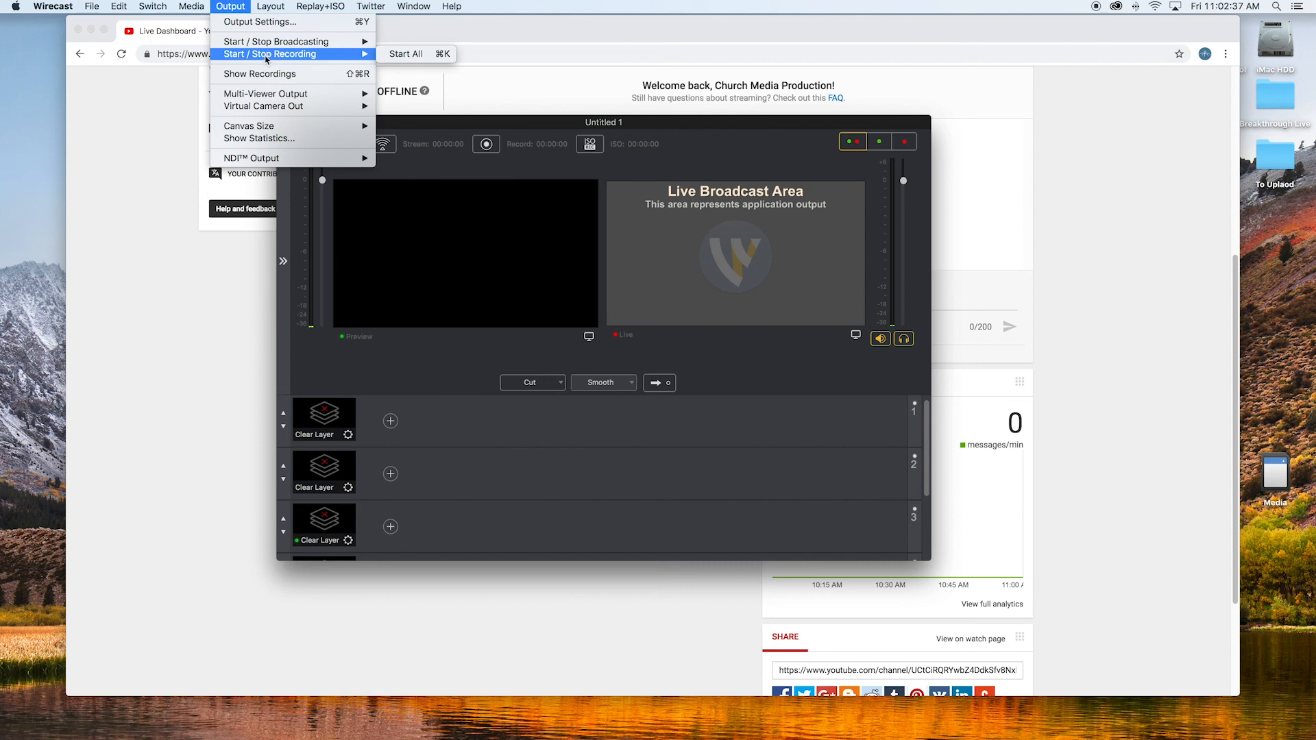
mouse_move(277, 42)
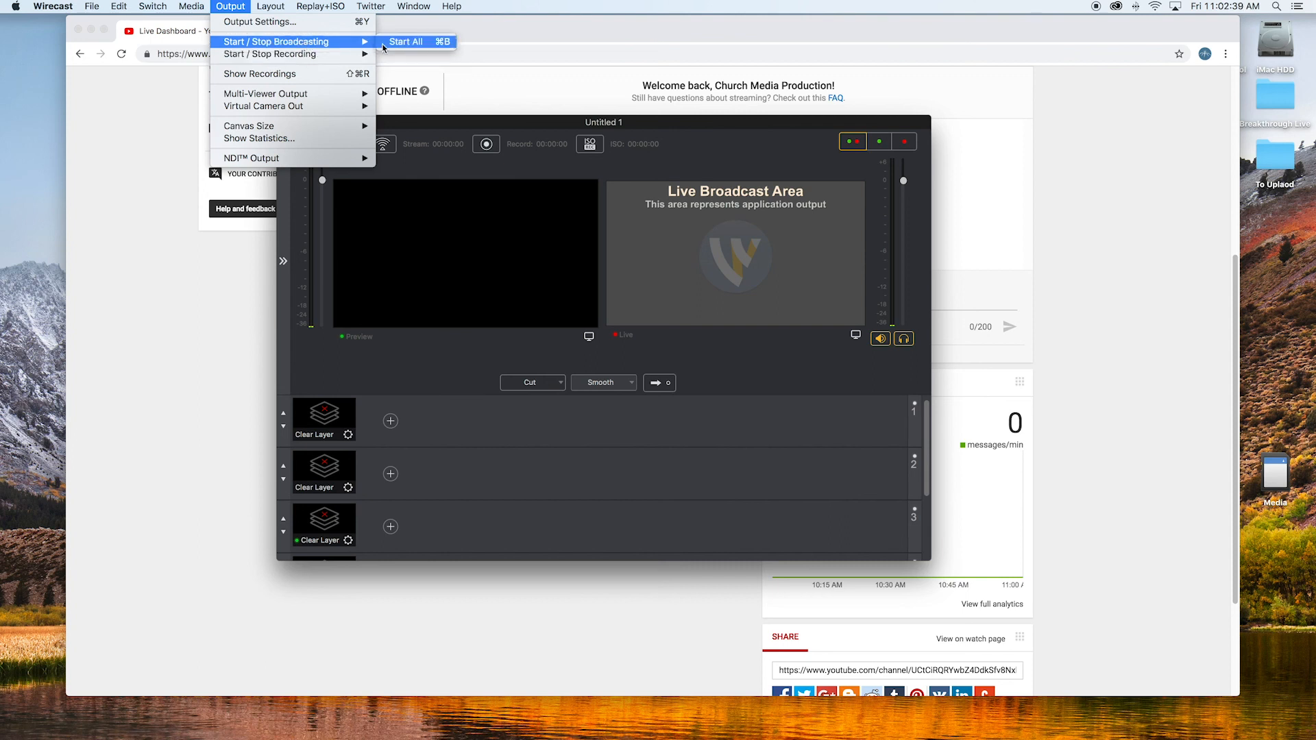
mouse_move(414, 66)
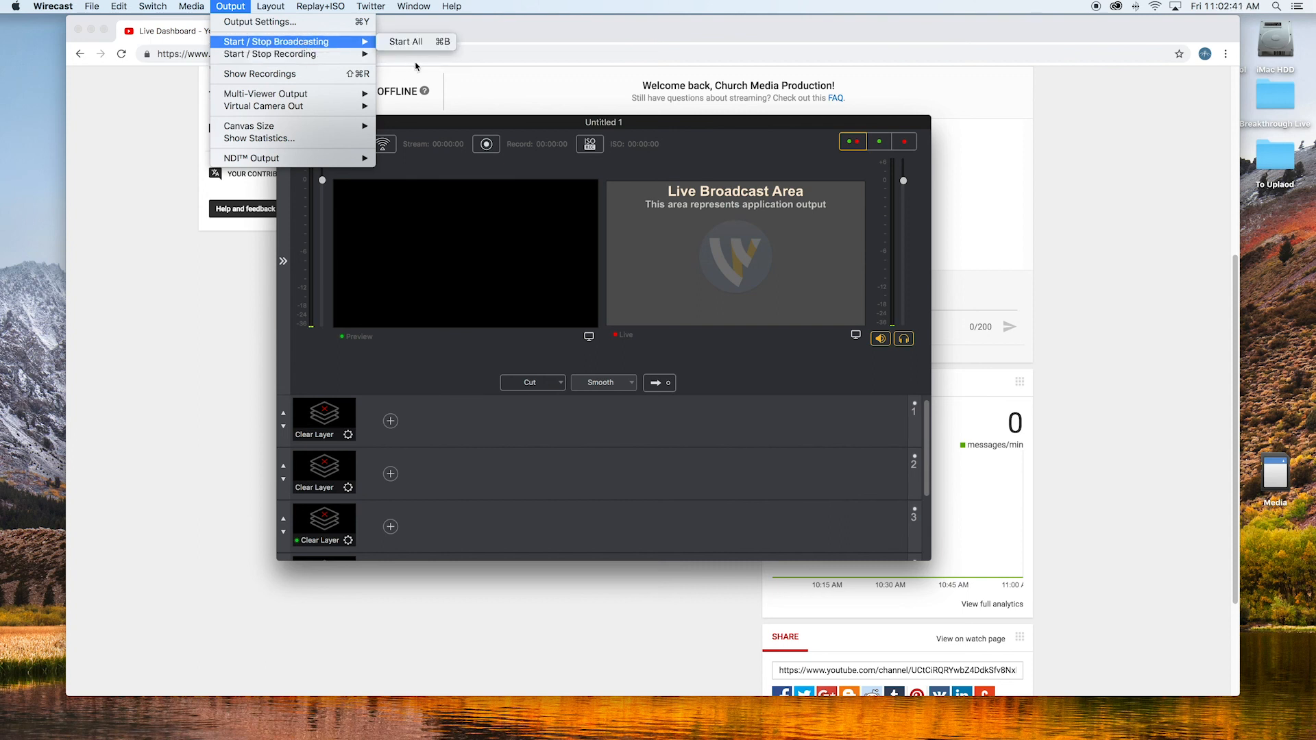